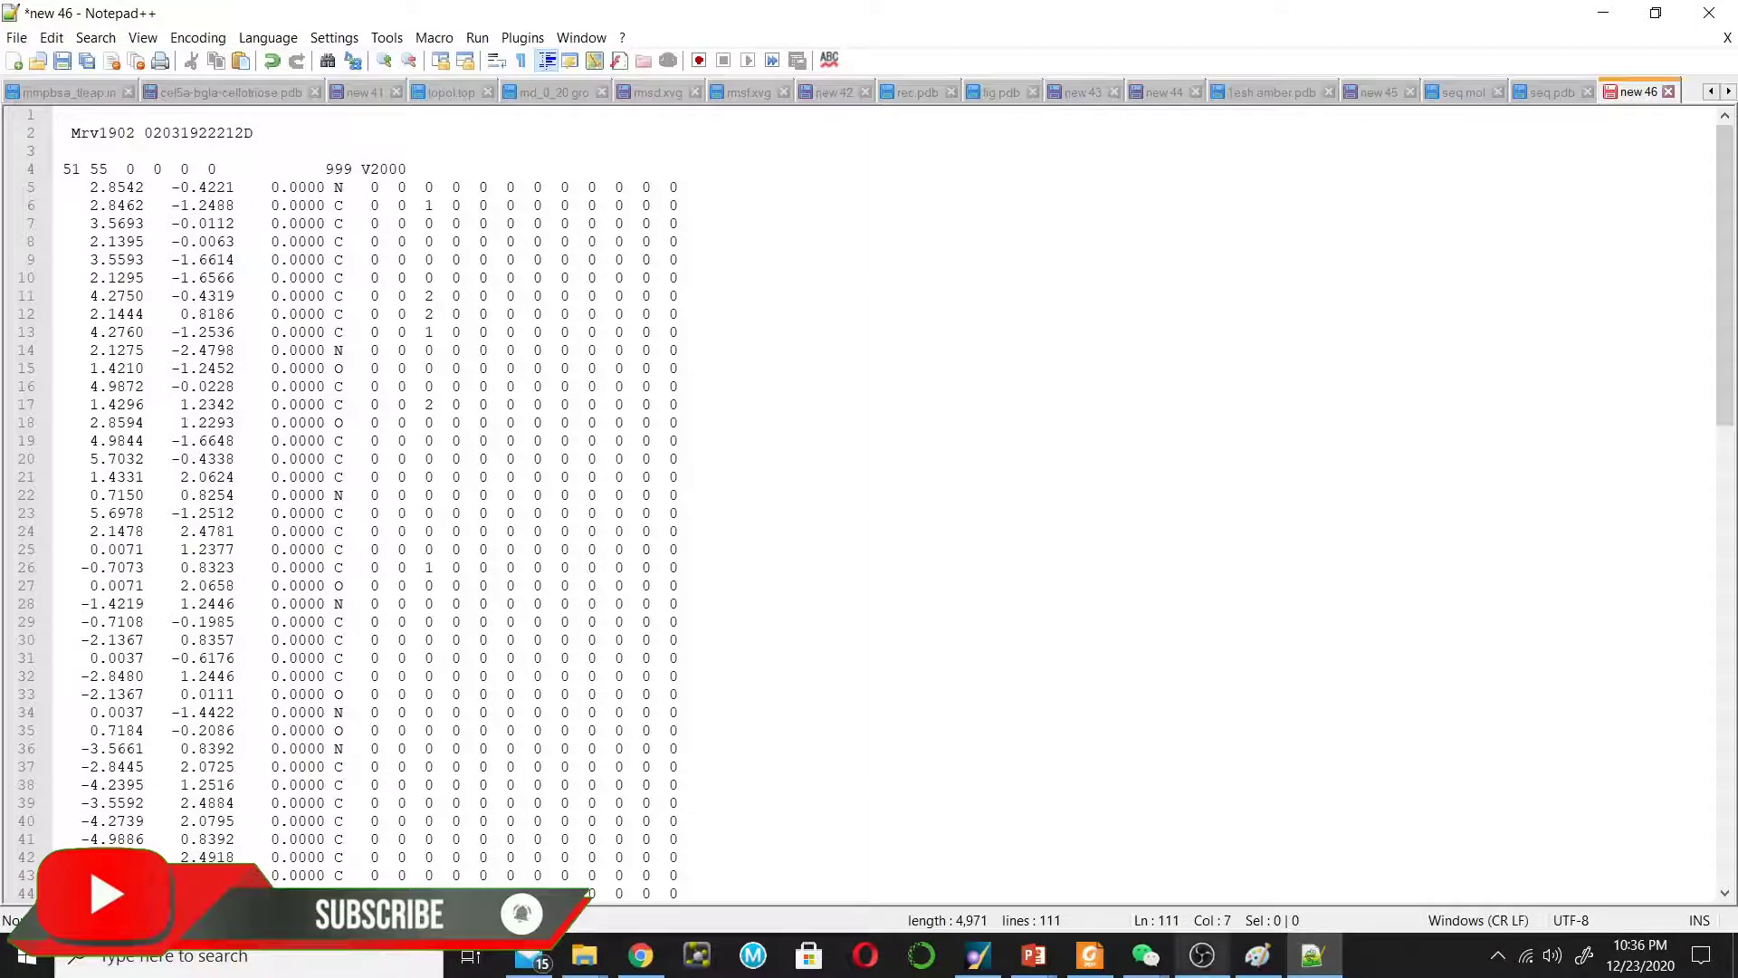
Bring MOE 2016.08 to the front from the taskbar after reviewing seq.mol.
{"action": "left_click", "coordinate": [977, 954]}
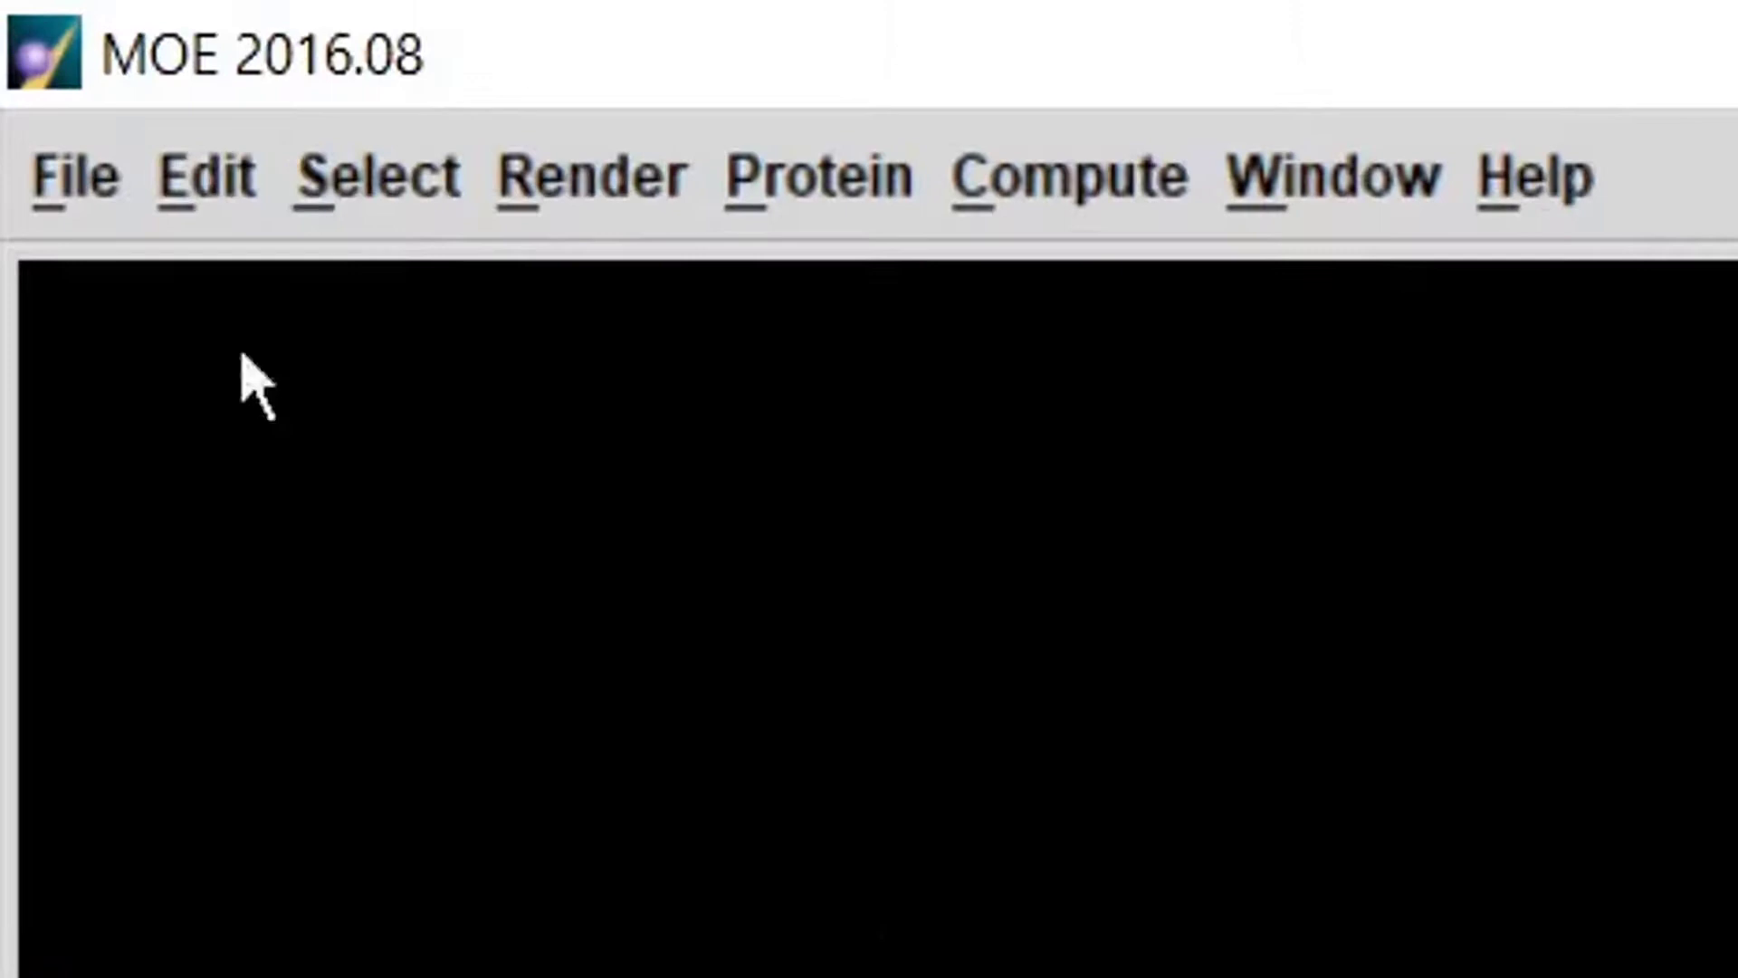
Open seq.mol from G:/youtube/lecture-4 and rotate the ligand to view it face-on.
{"action": "left_click", "coordinate": [71, 175]}
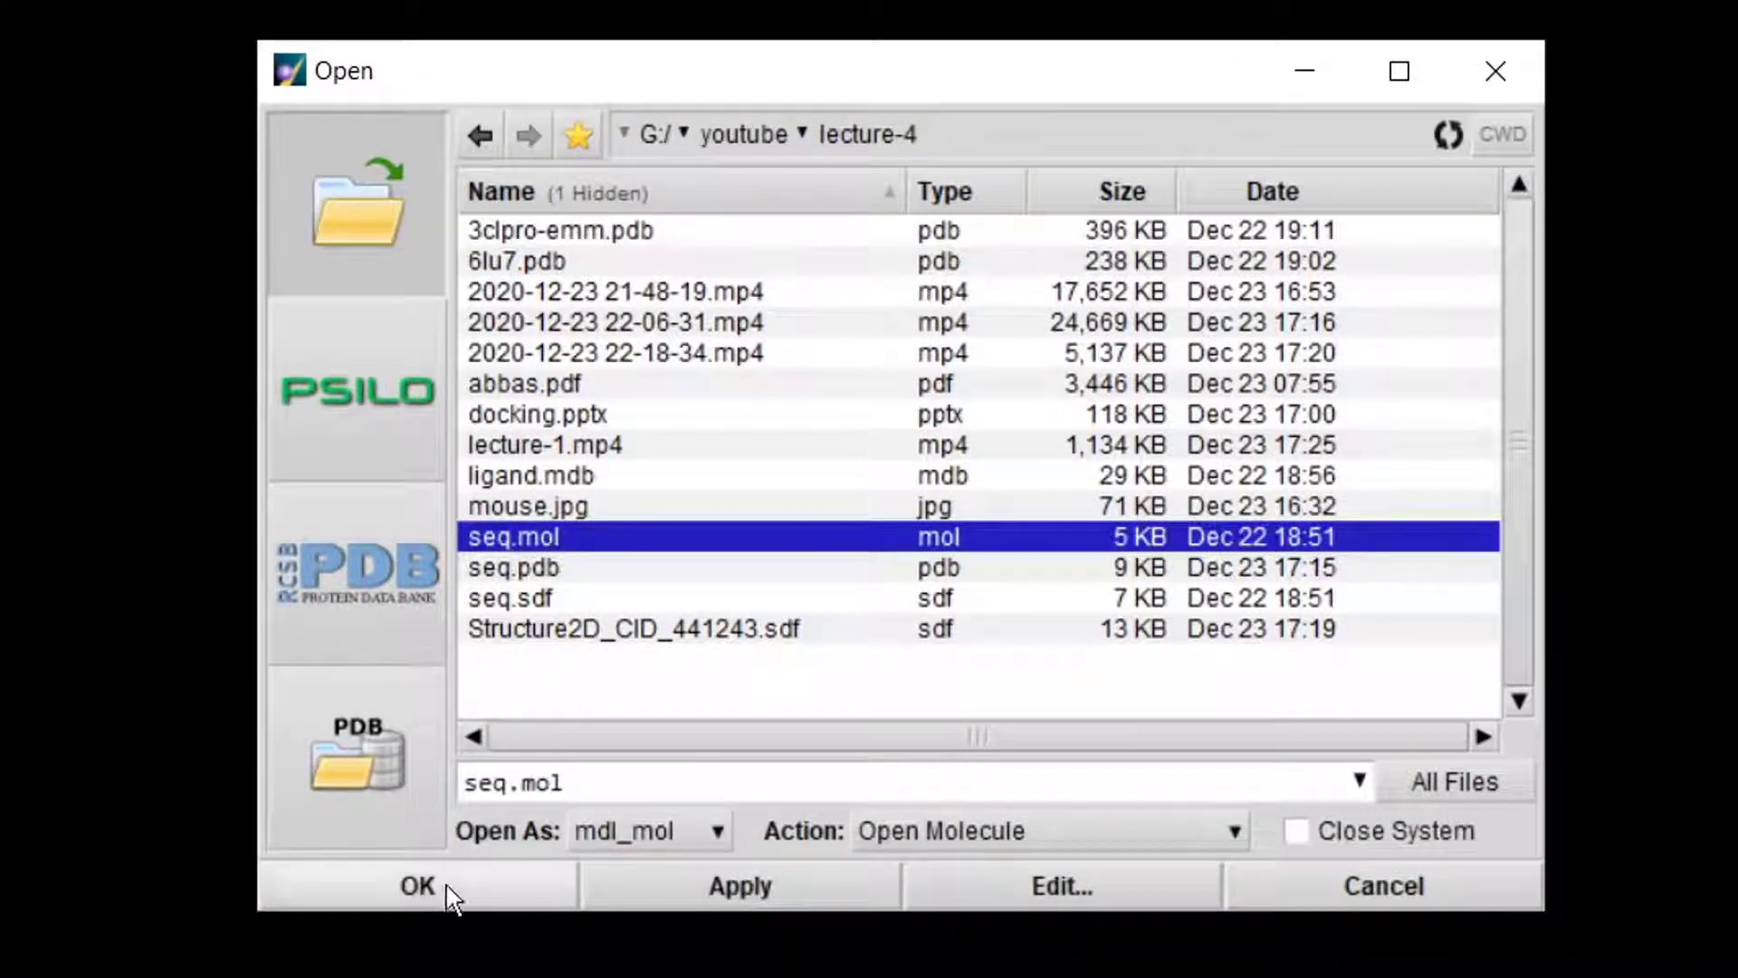
{"action": "left_click", "coordinate": [416, 885]}
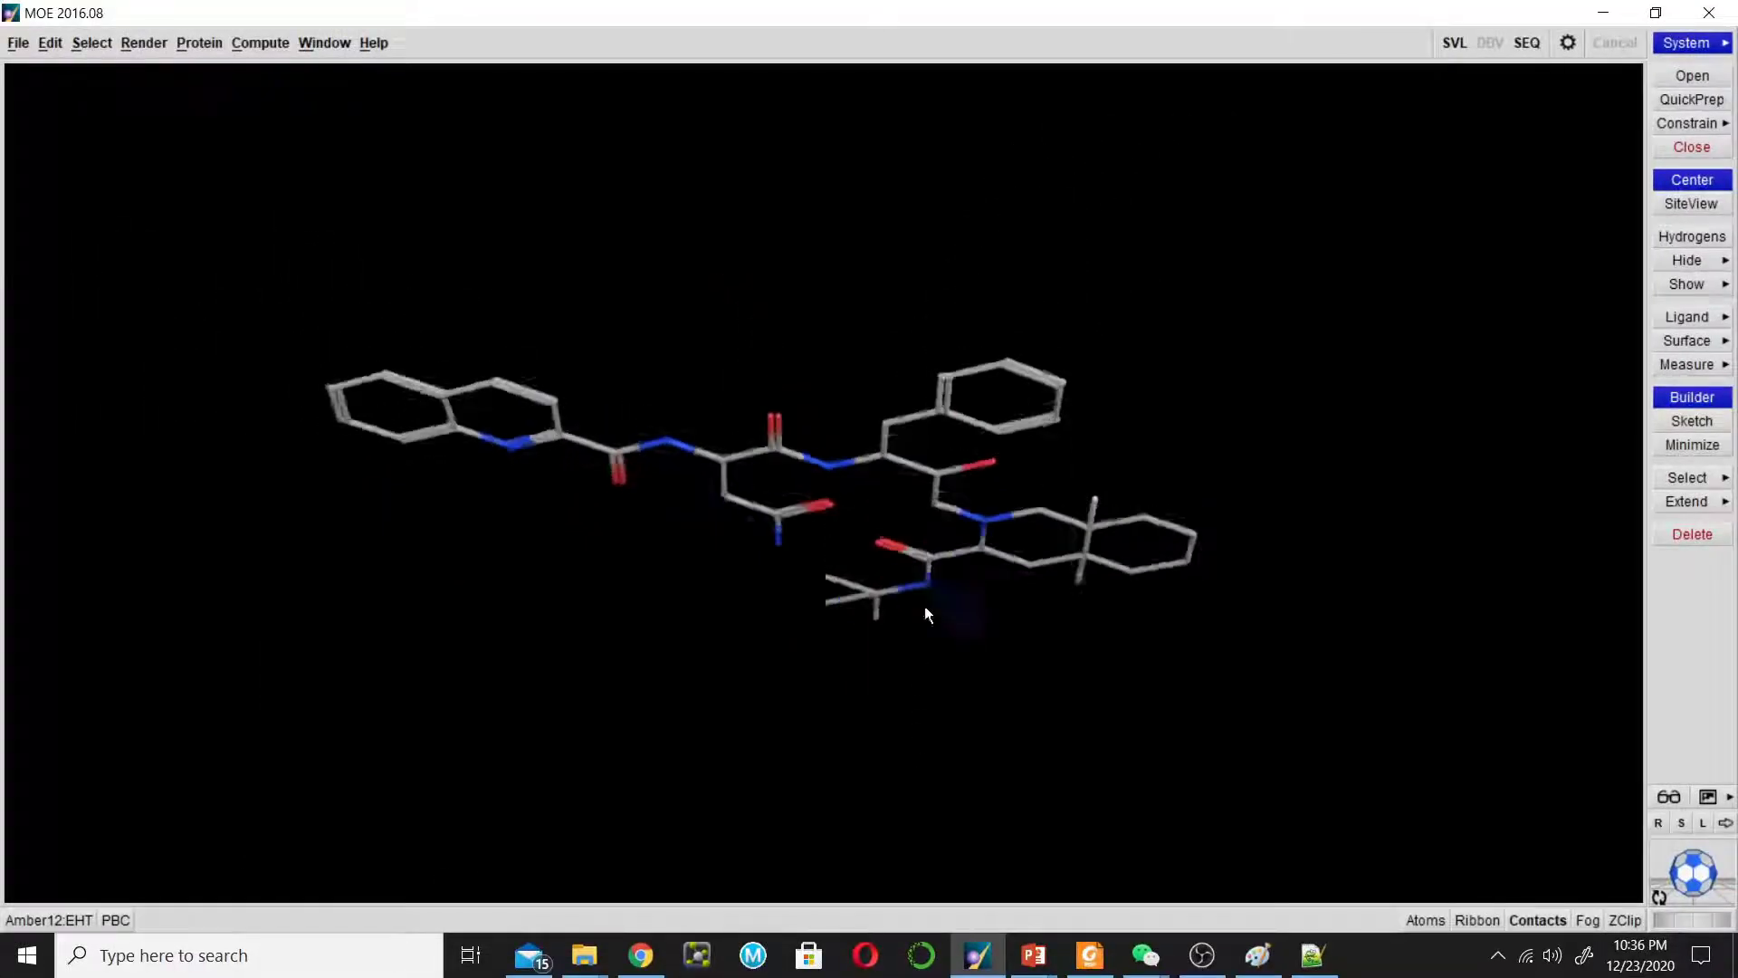
{"action": "left_click_drag", "start_coordinate": [927, 616], "coordinate": [1372, 599]}
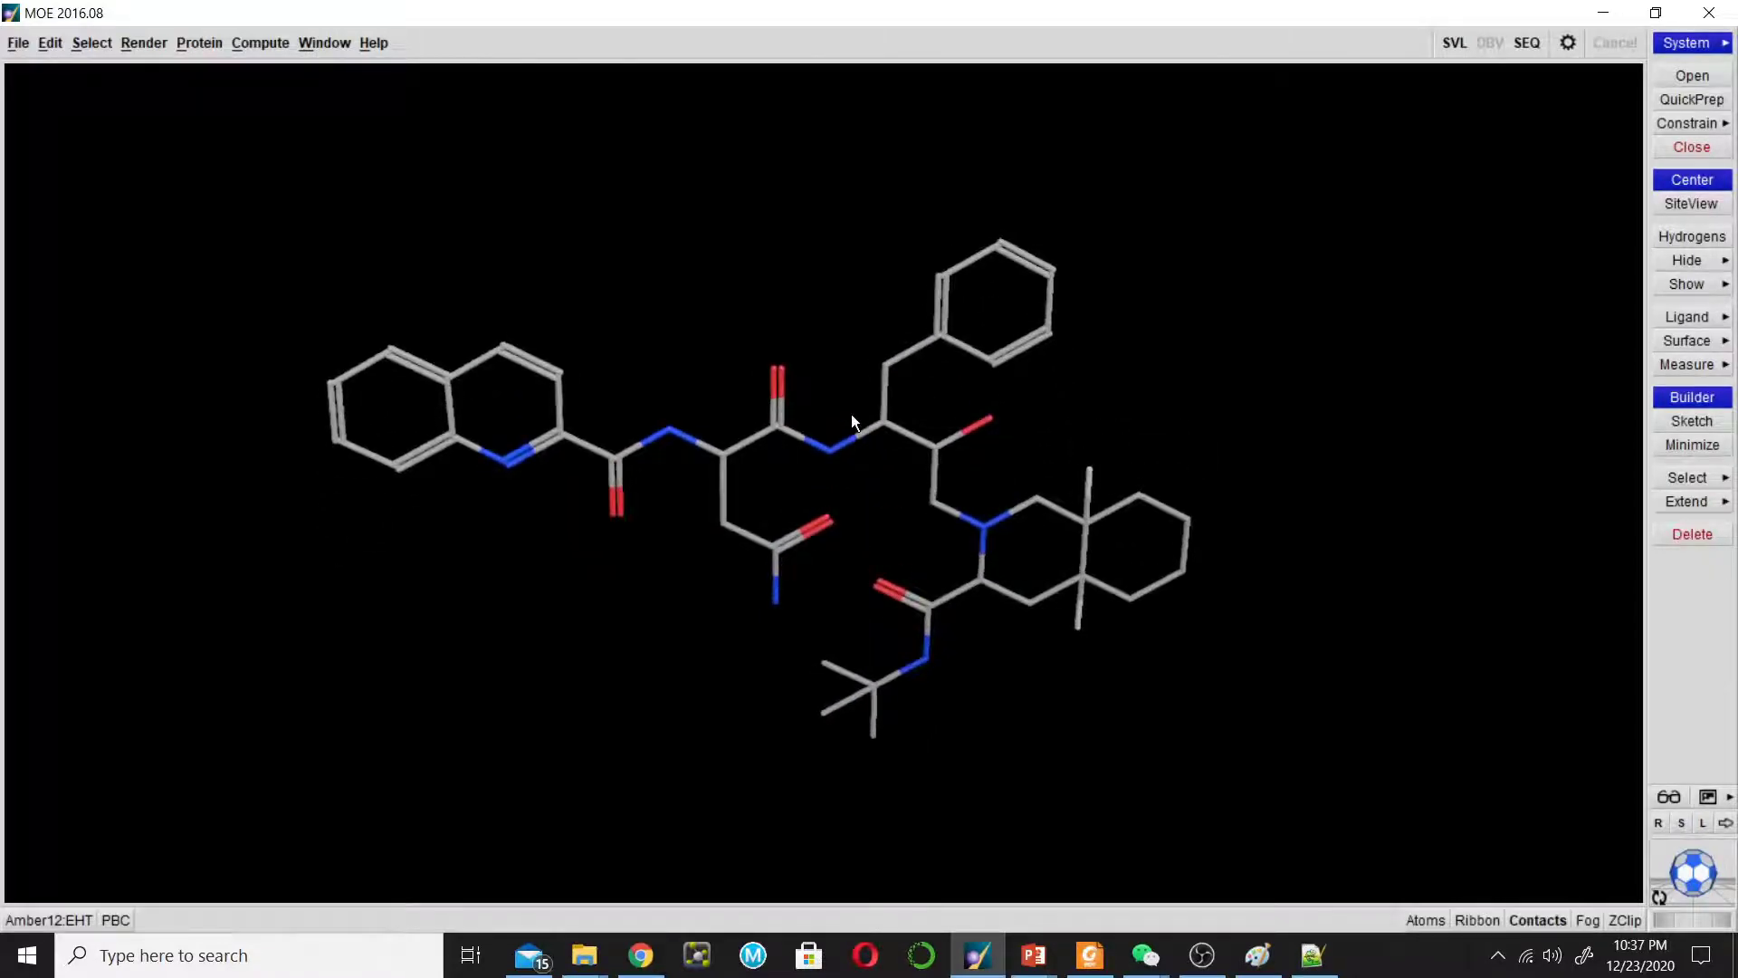
Open Energy Minimize and load the Amber12:EHT force field in the potential setup.
{"action": "left_click", "coordinate": [260, 43]}
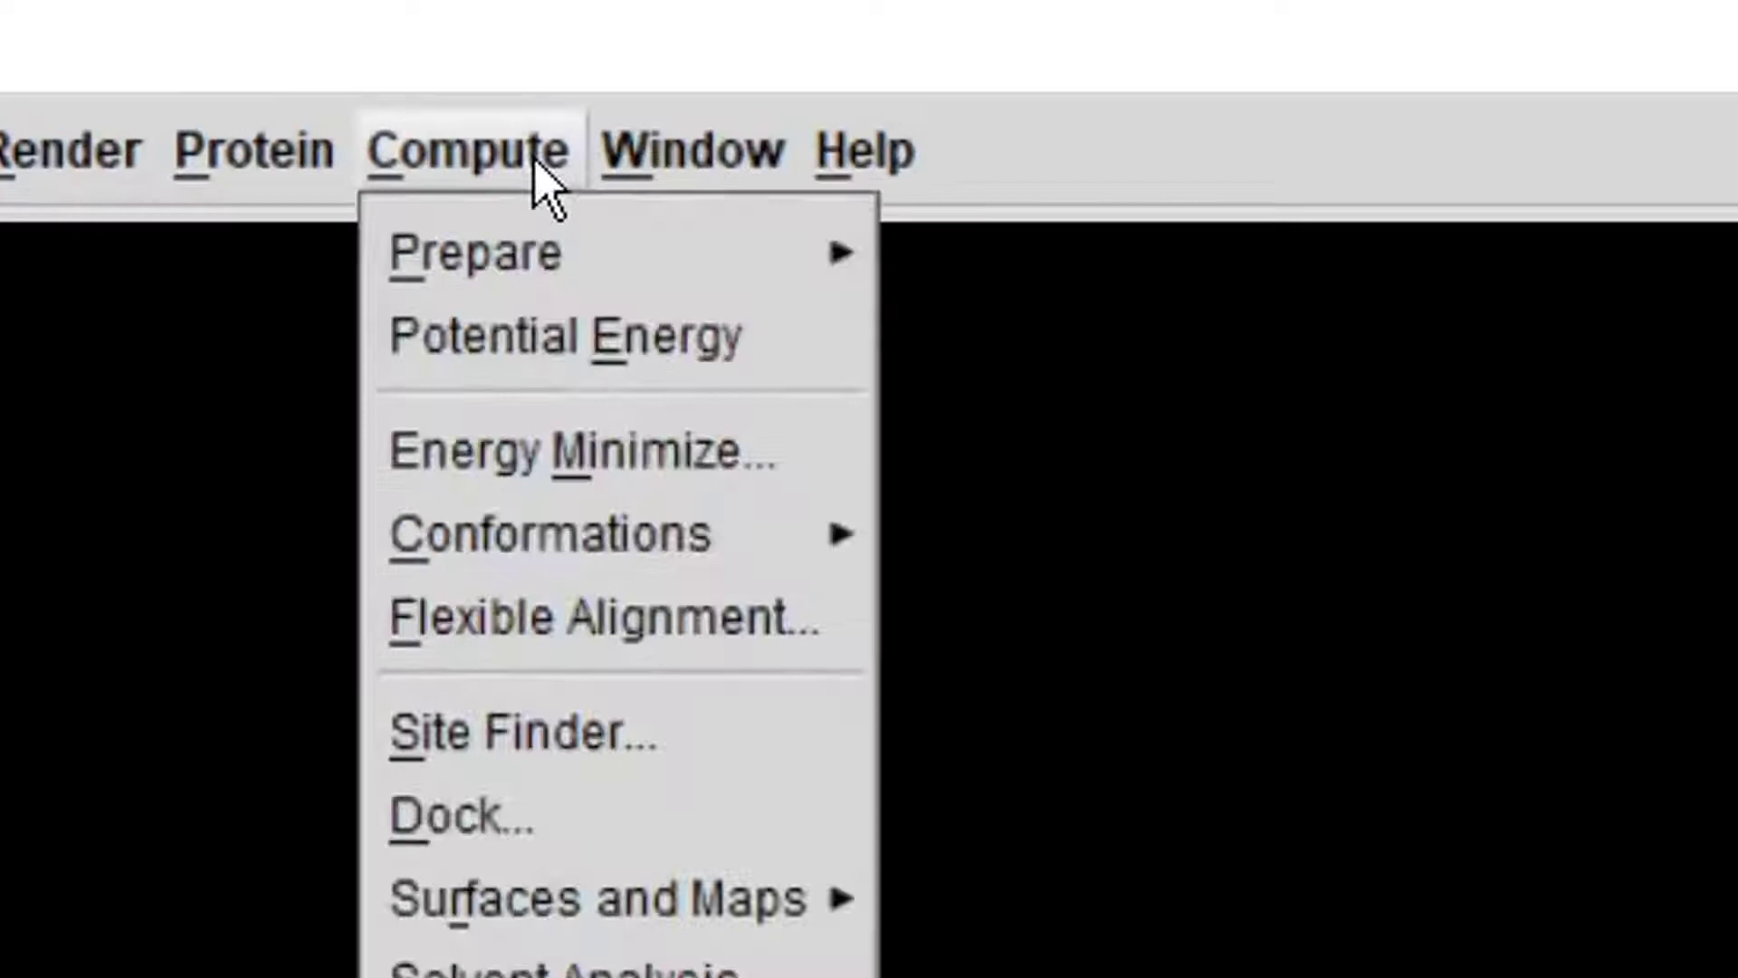
{"action": "mouse_move", "coordinate": [581, 449]}
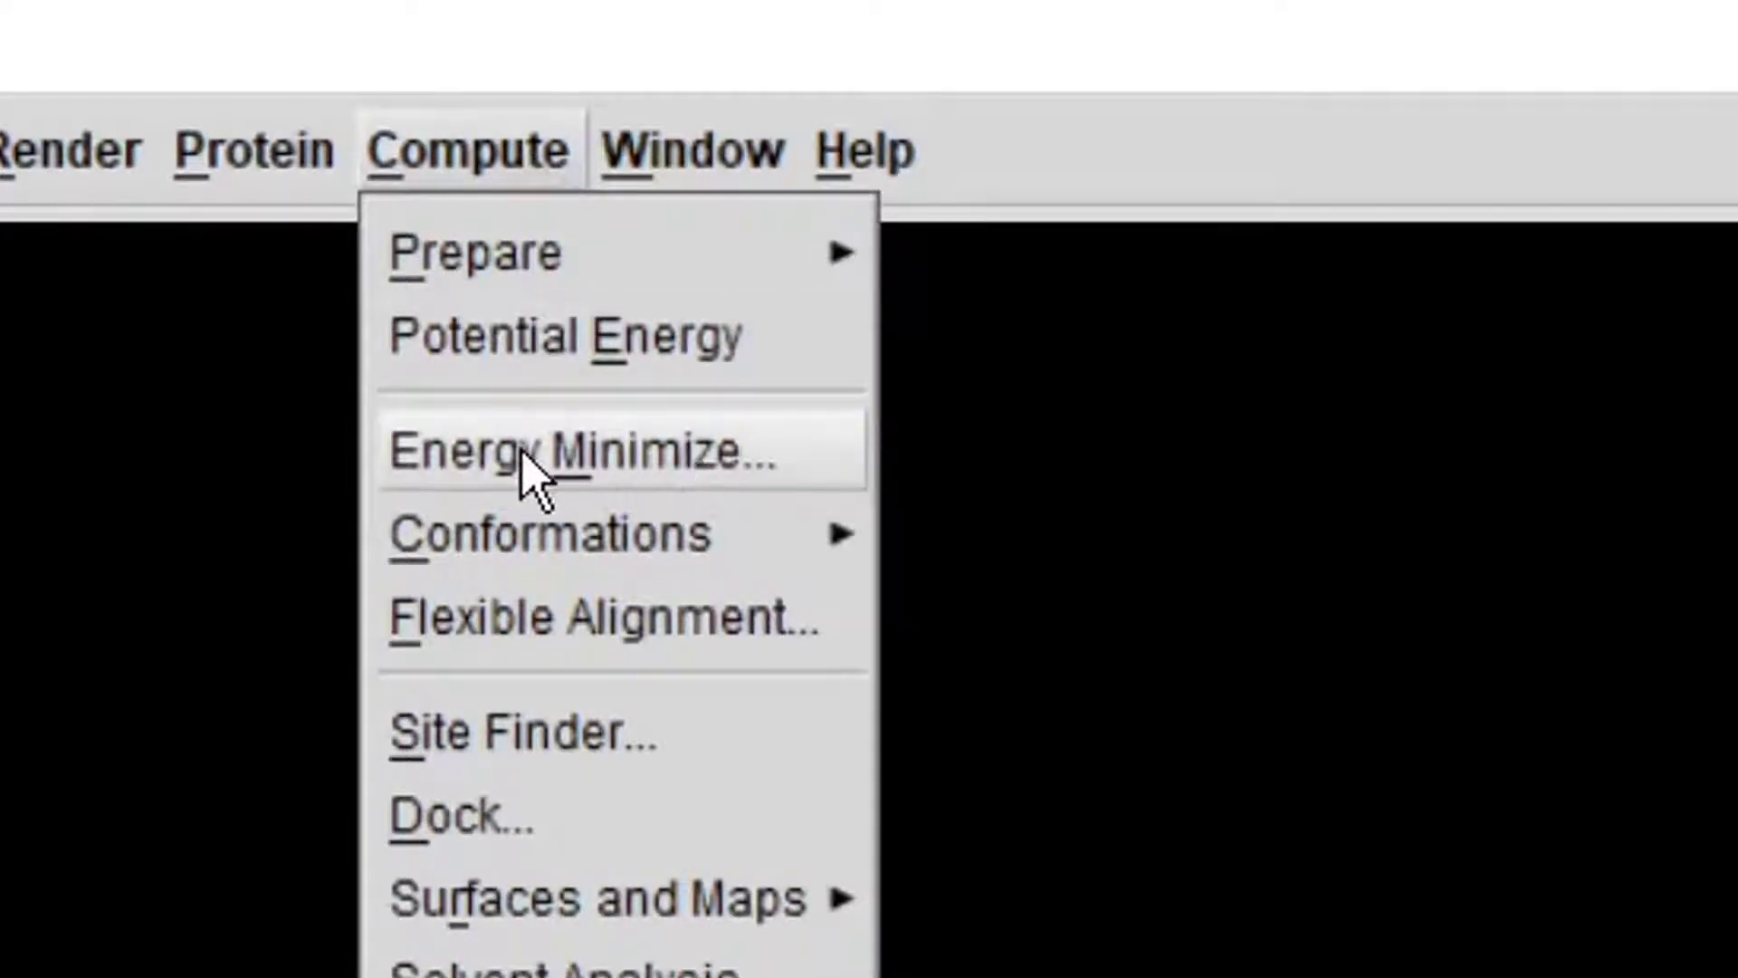
{"action": "left_click", "coordinate": [576, 450]}
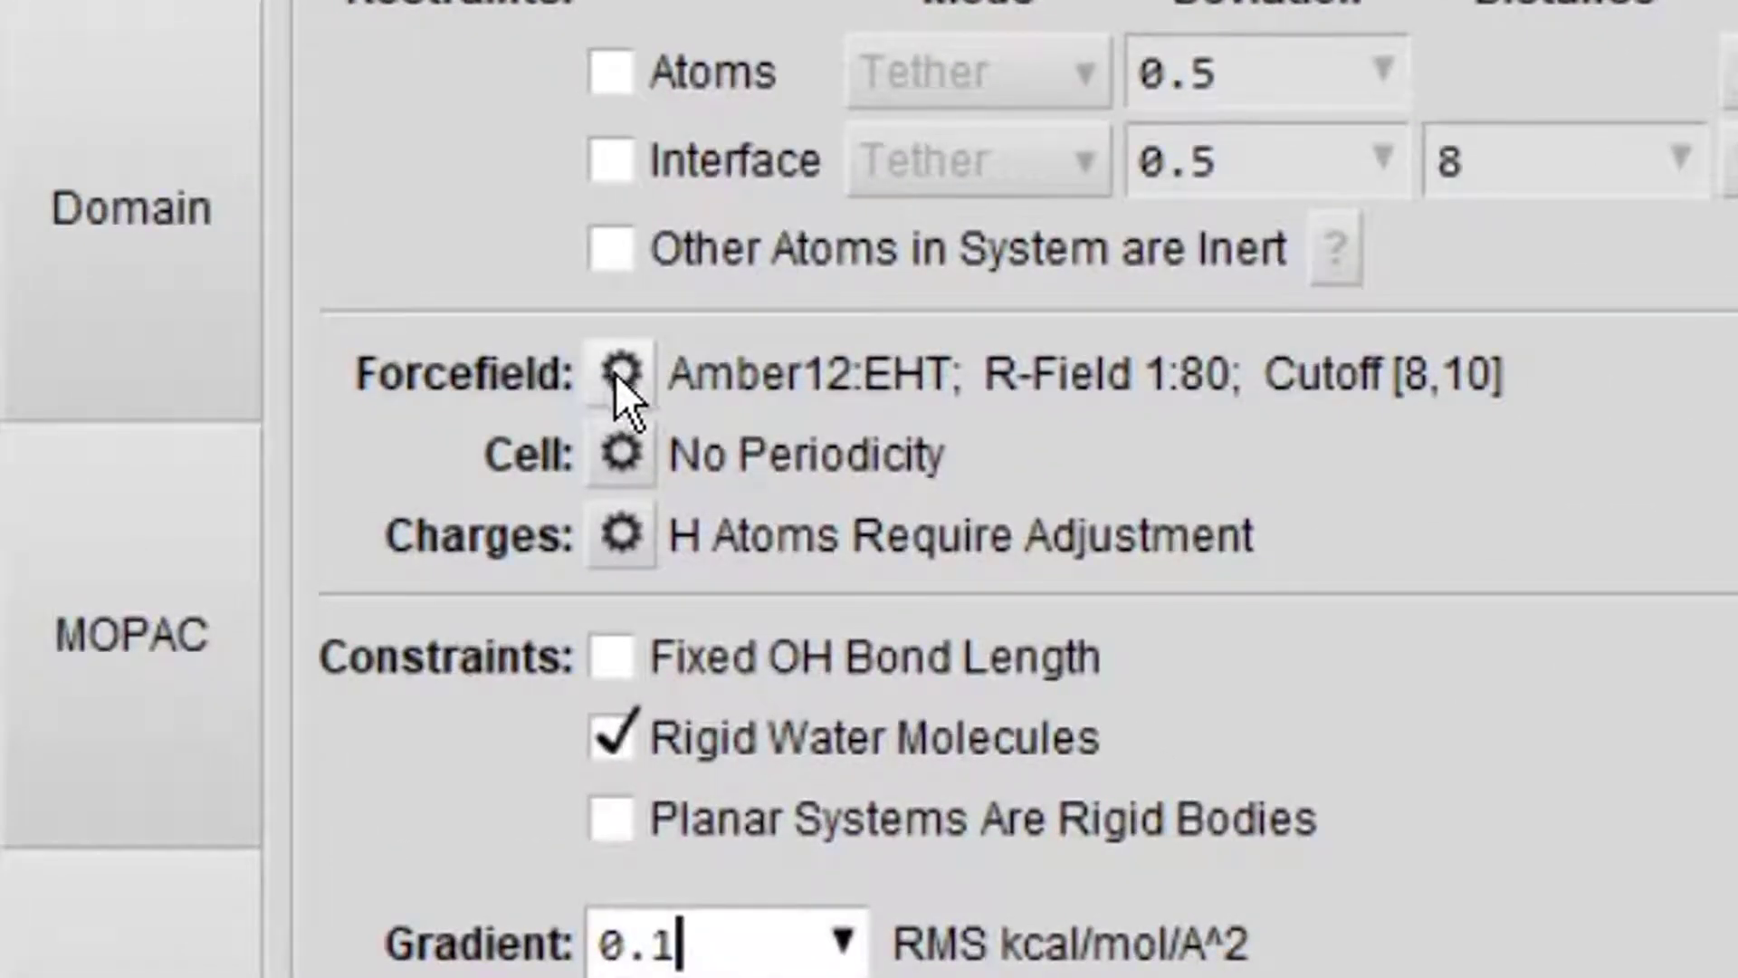
{"action": "left_click", "coordinate": [621, 372]}
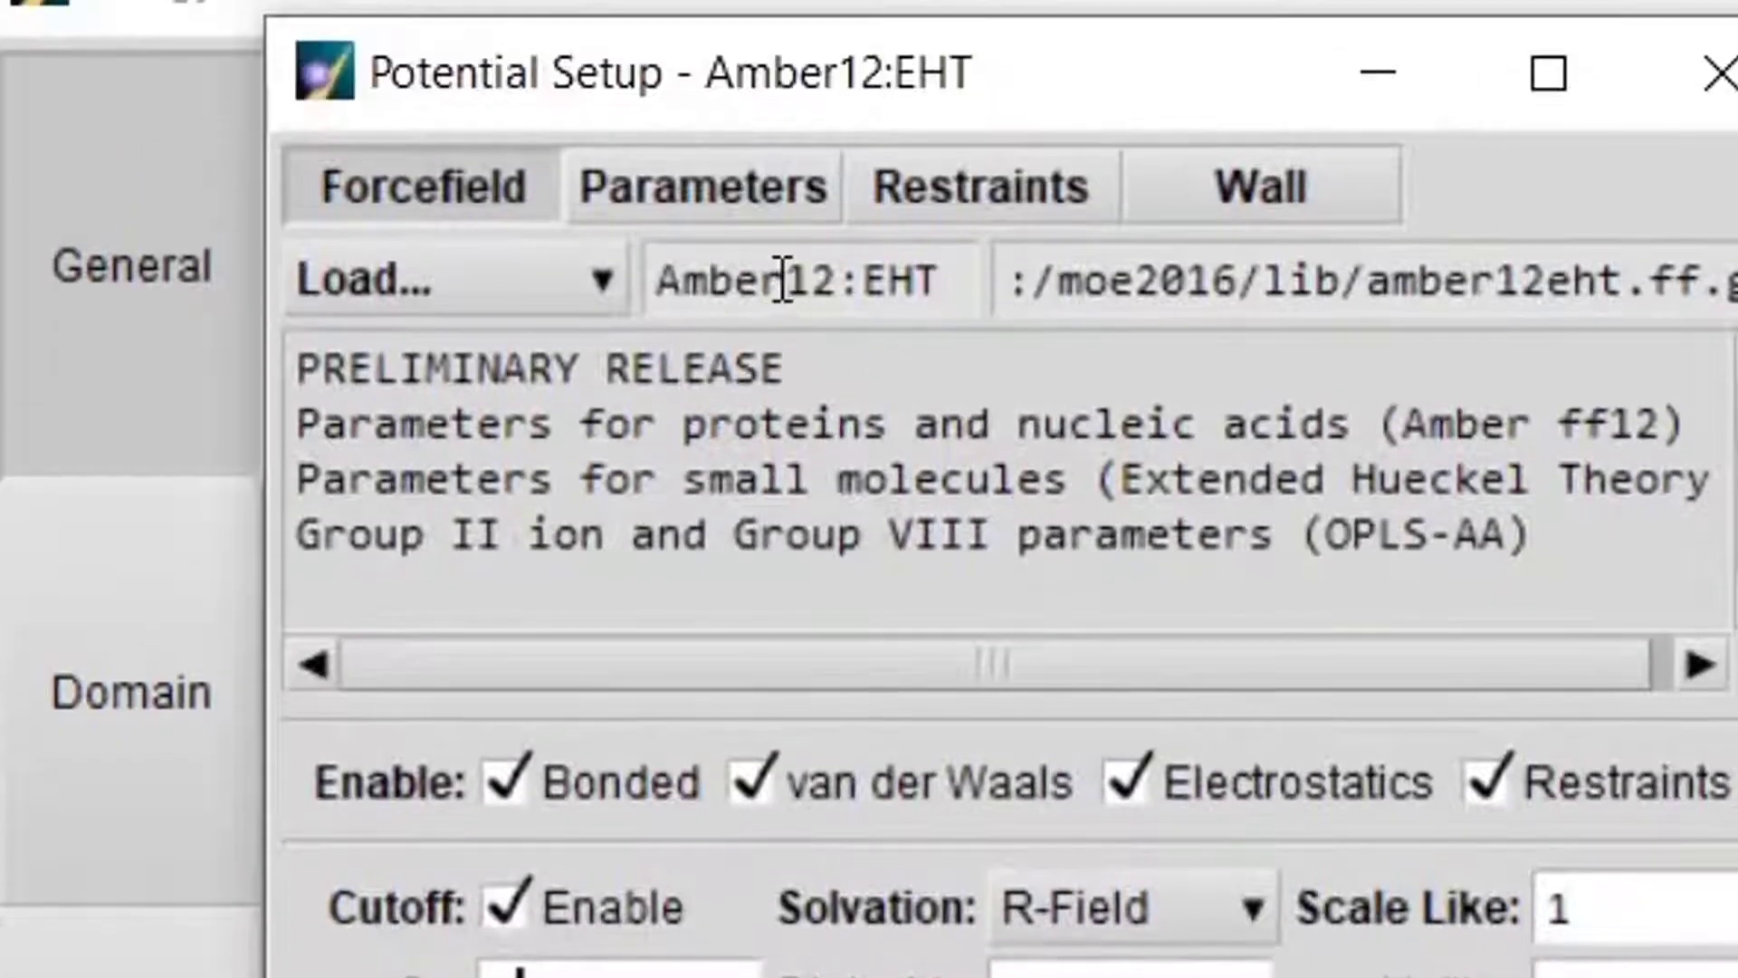
{"action": "left_click", "coordinate": [443, 278]}
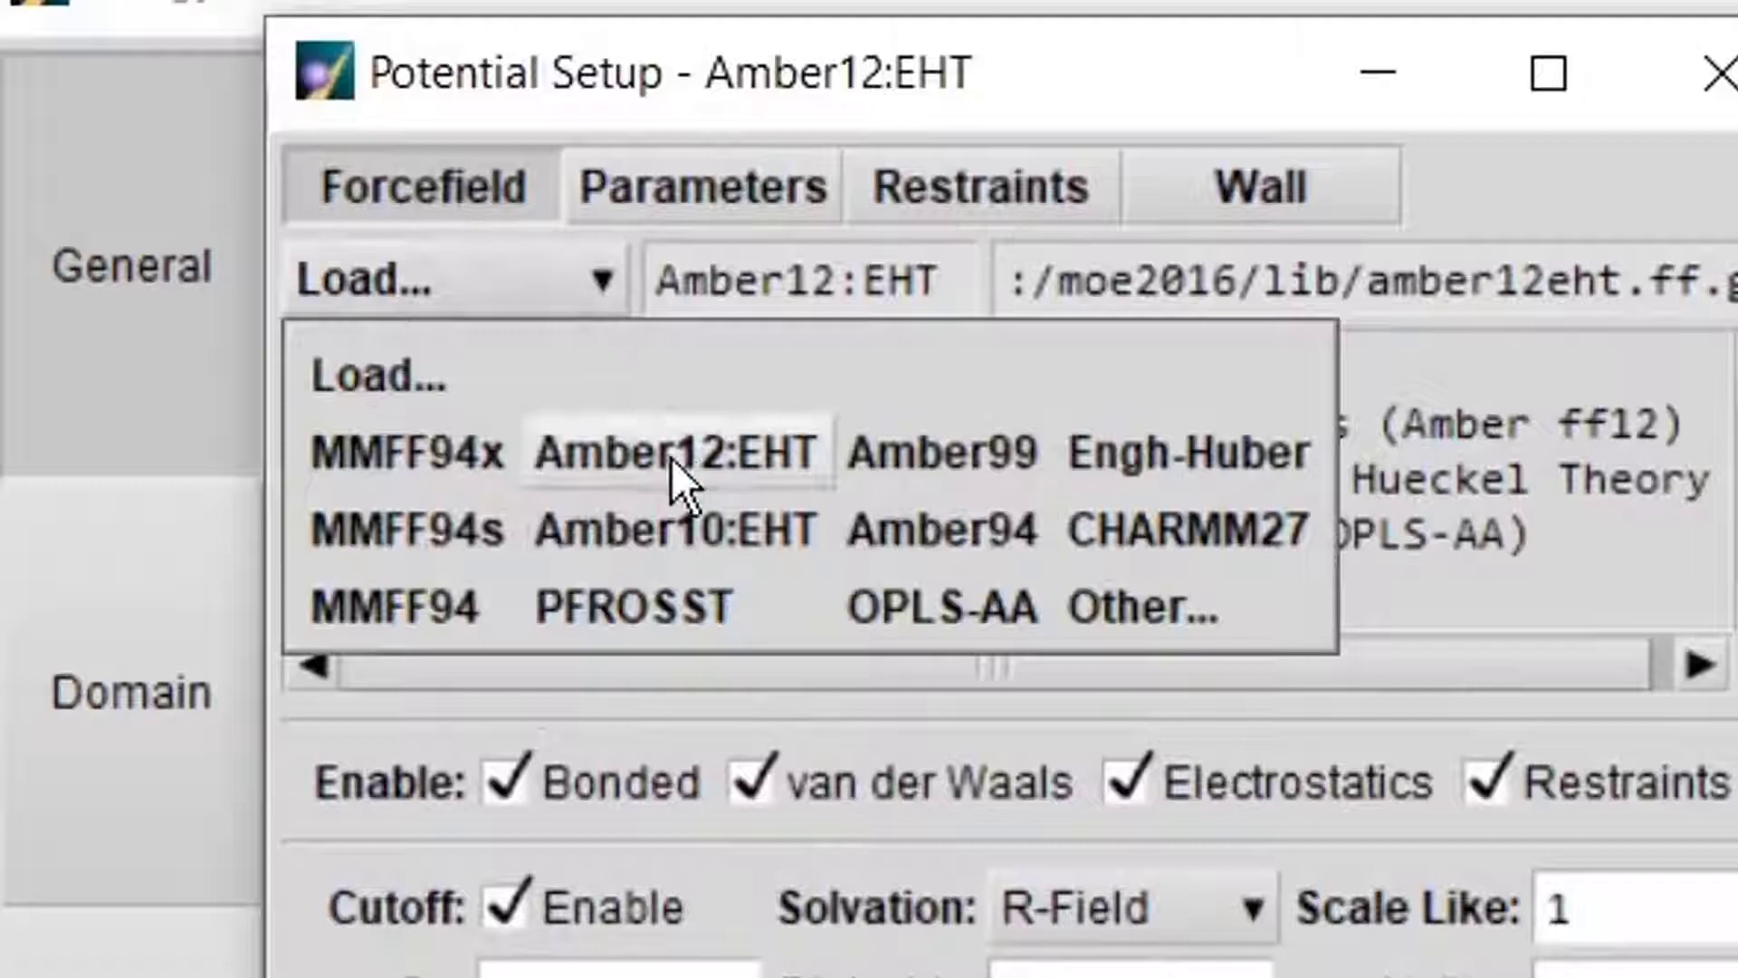
{"action": "left_click", "coordinate": [676, 453]}
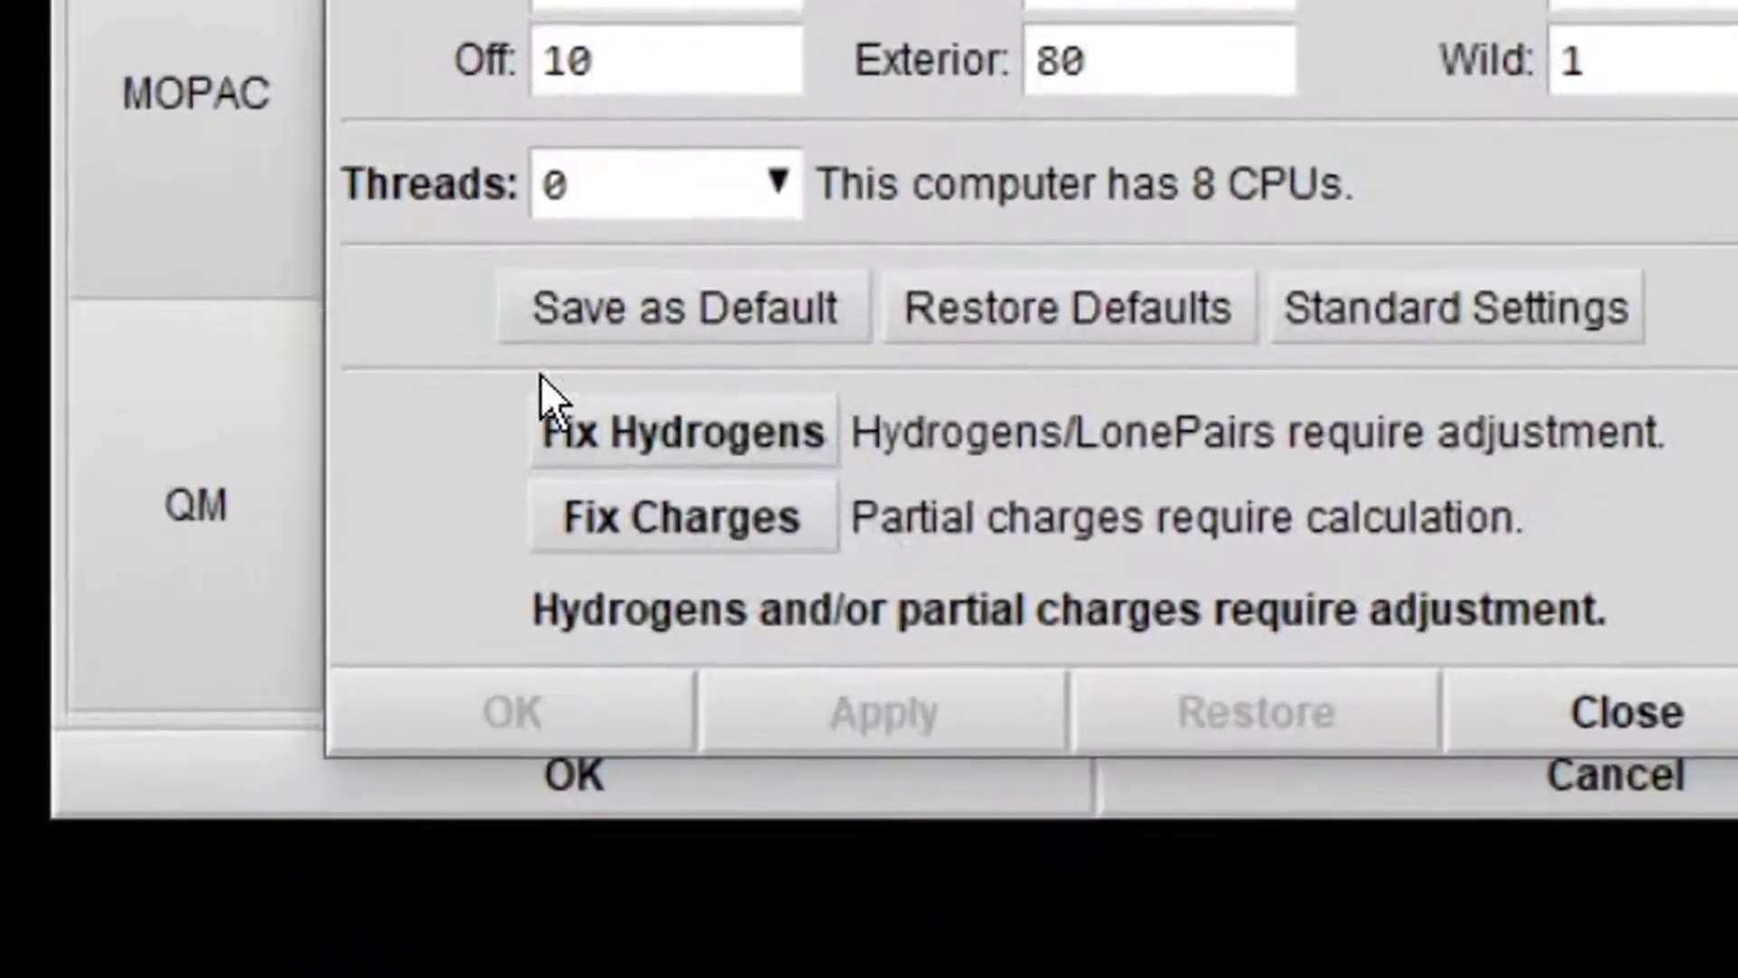
{"action": "mouse_move", "coordinate": [710, 499]}
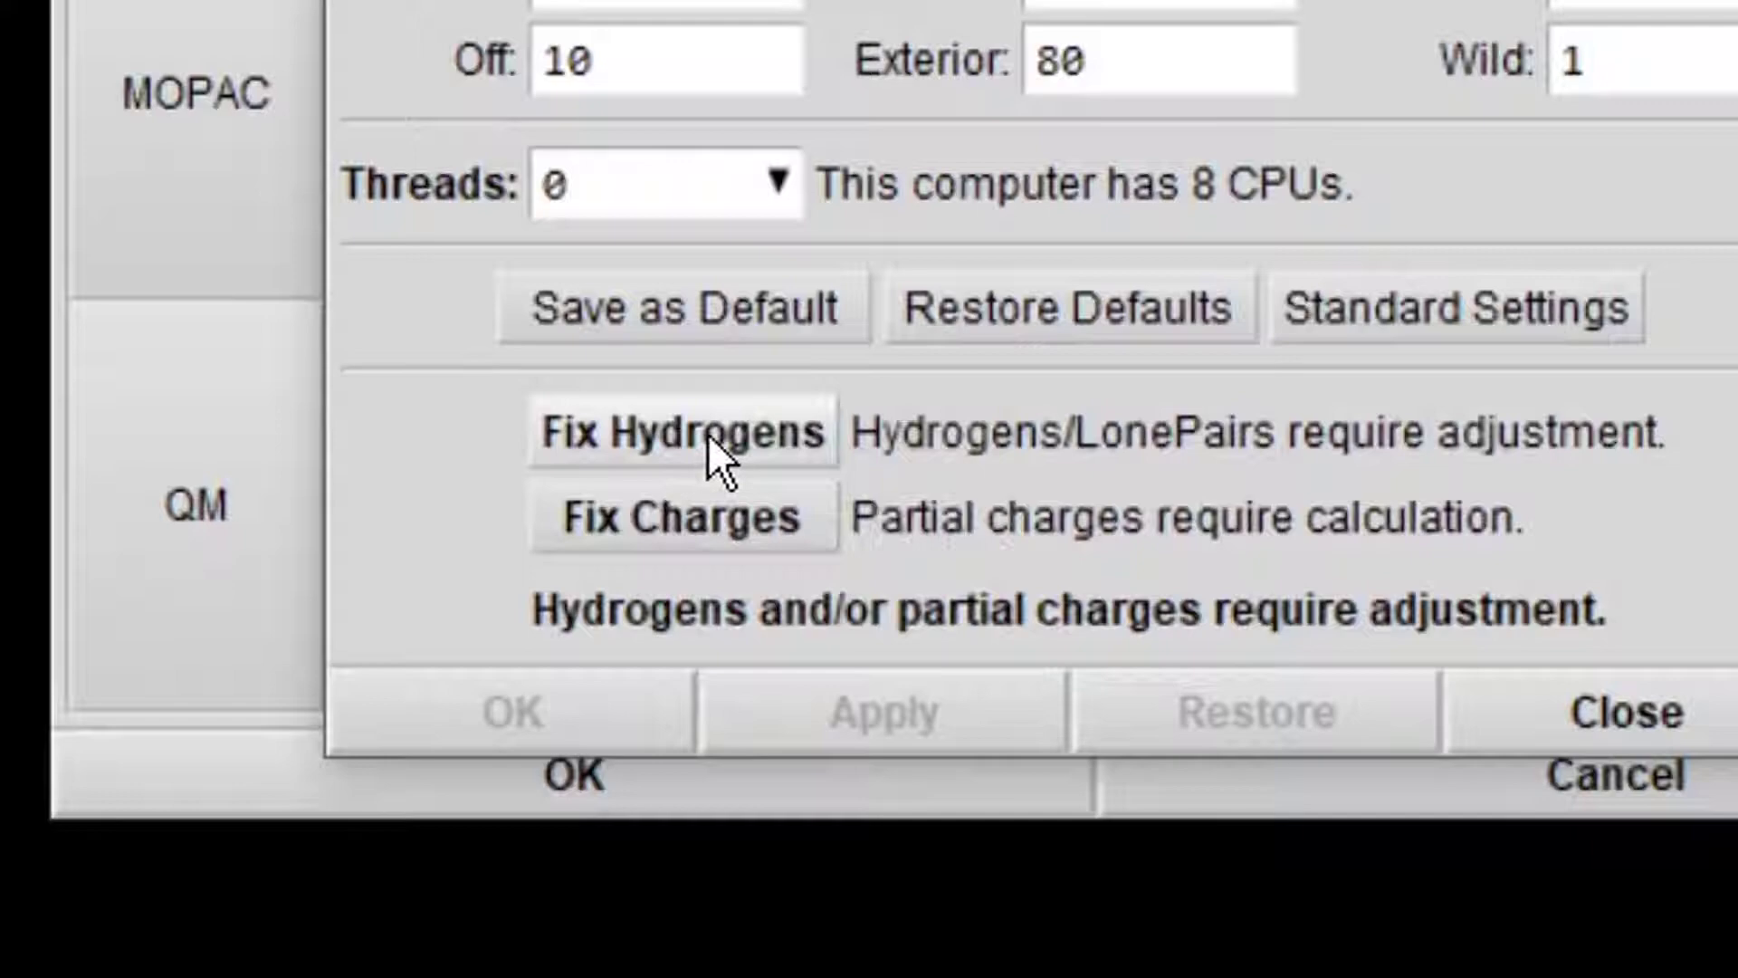
Fix the ligand's hydrogens and partial charges, then close Potential Setup.
{"action": "left_click", "coordinate": [681, 430]}
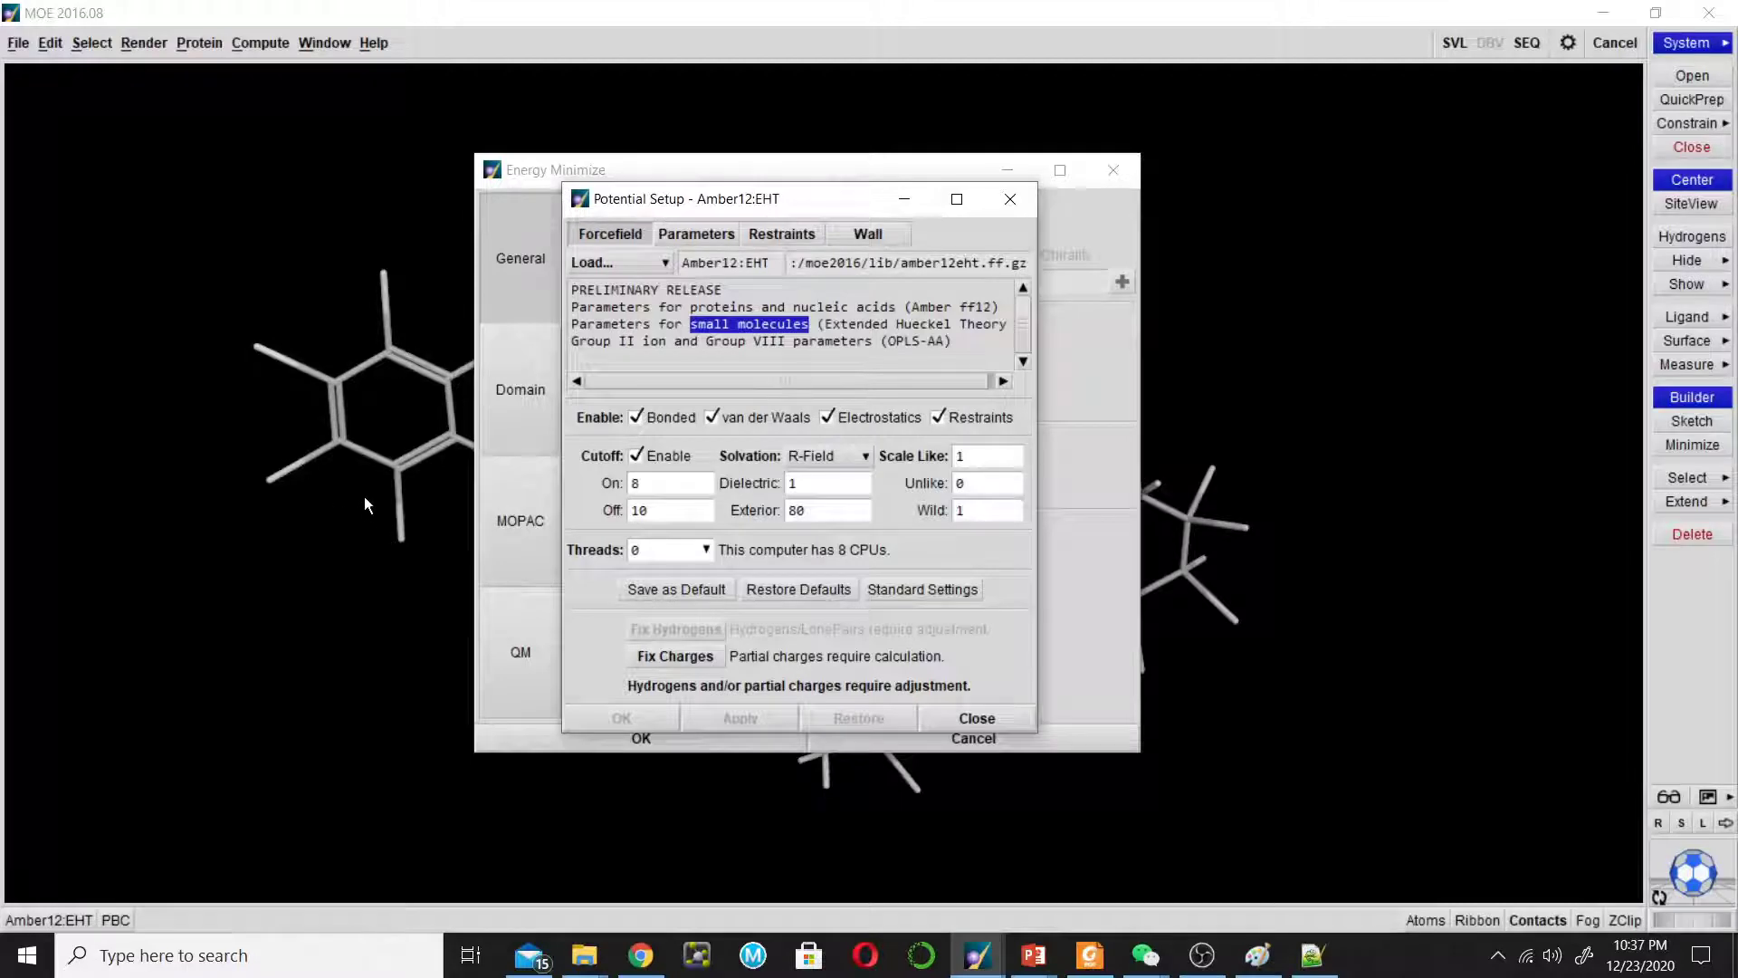
{"action": "mouse_move", "coordinate": [352, 299]}
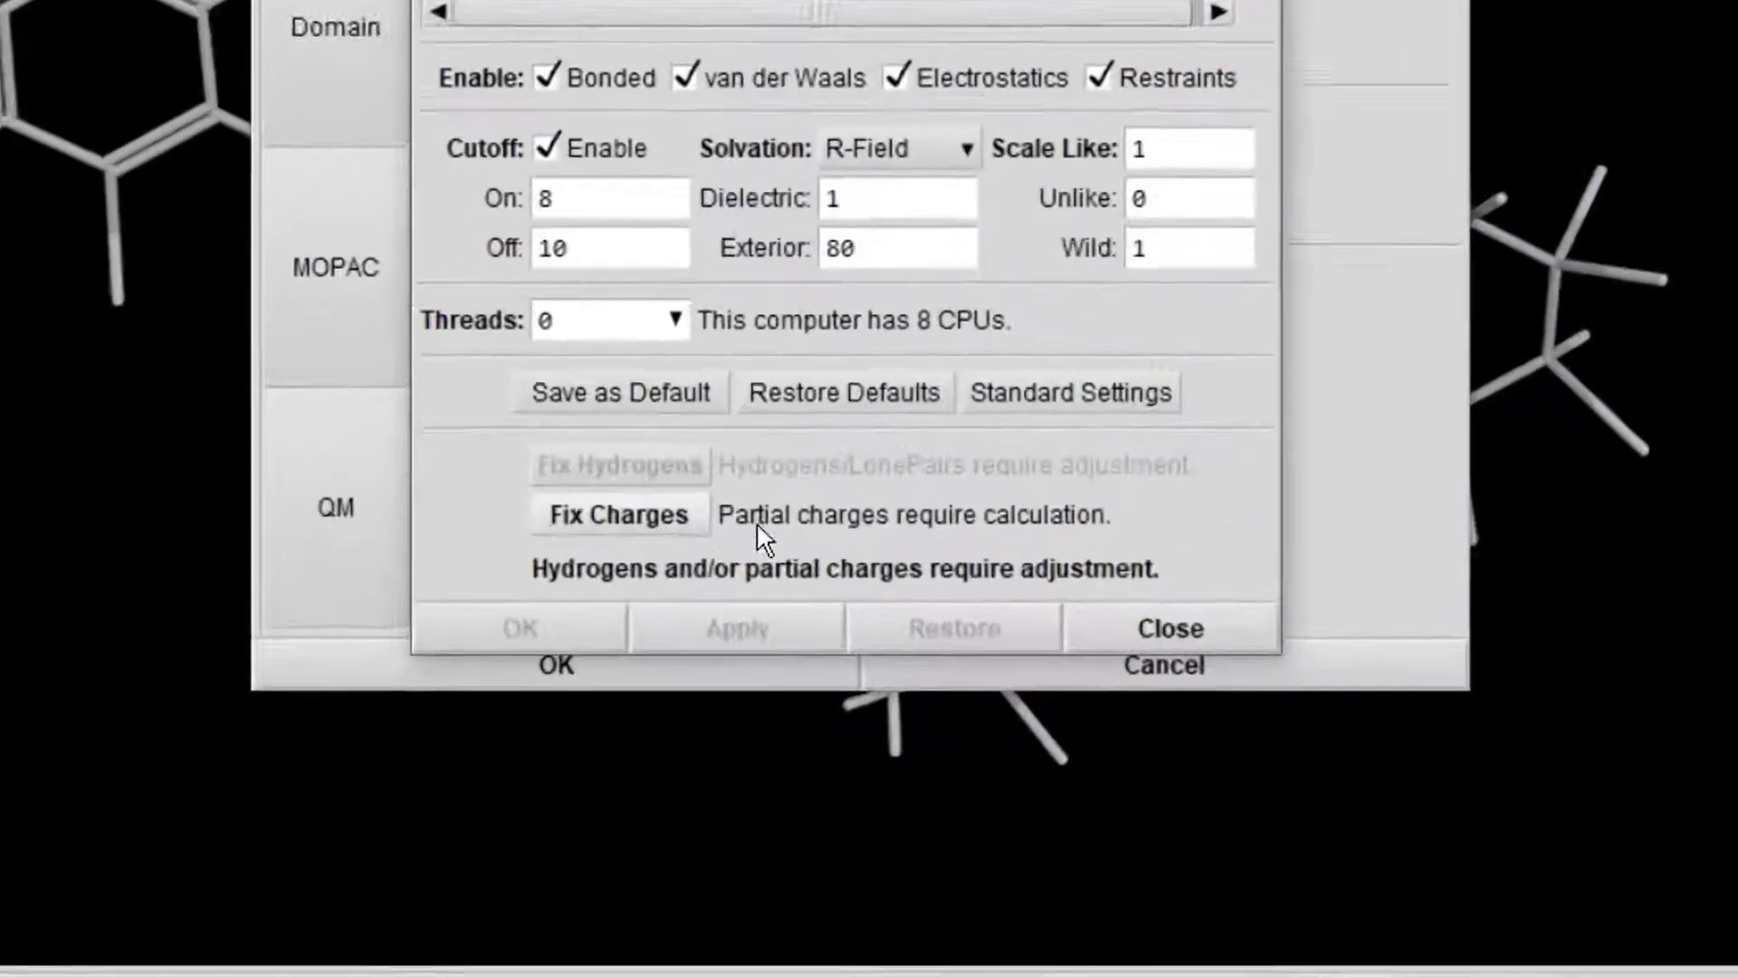
{"action": "scroll", "scroll_direction": "down", "scroll_amount": 3}
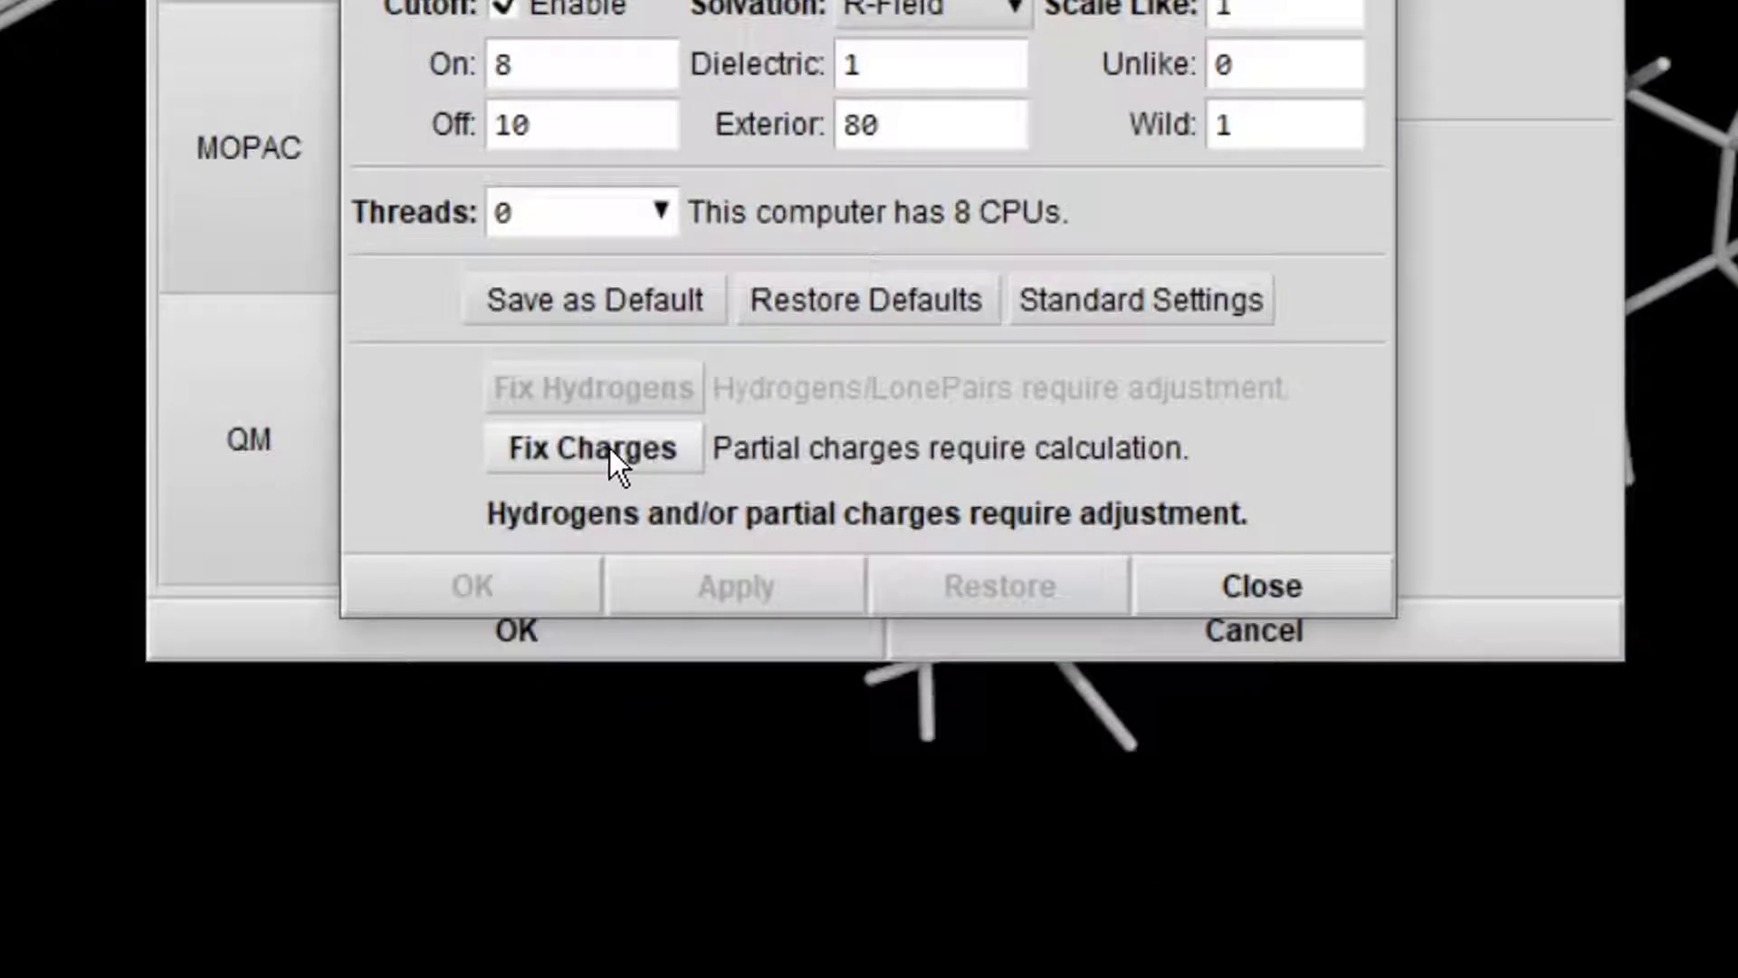
{"action": "left_click", "coordinate": [592, 448]}
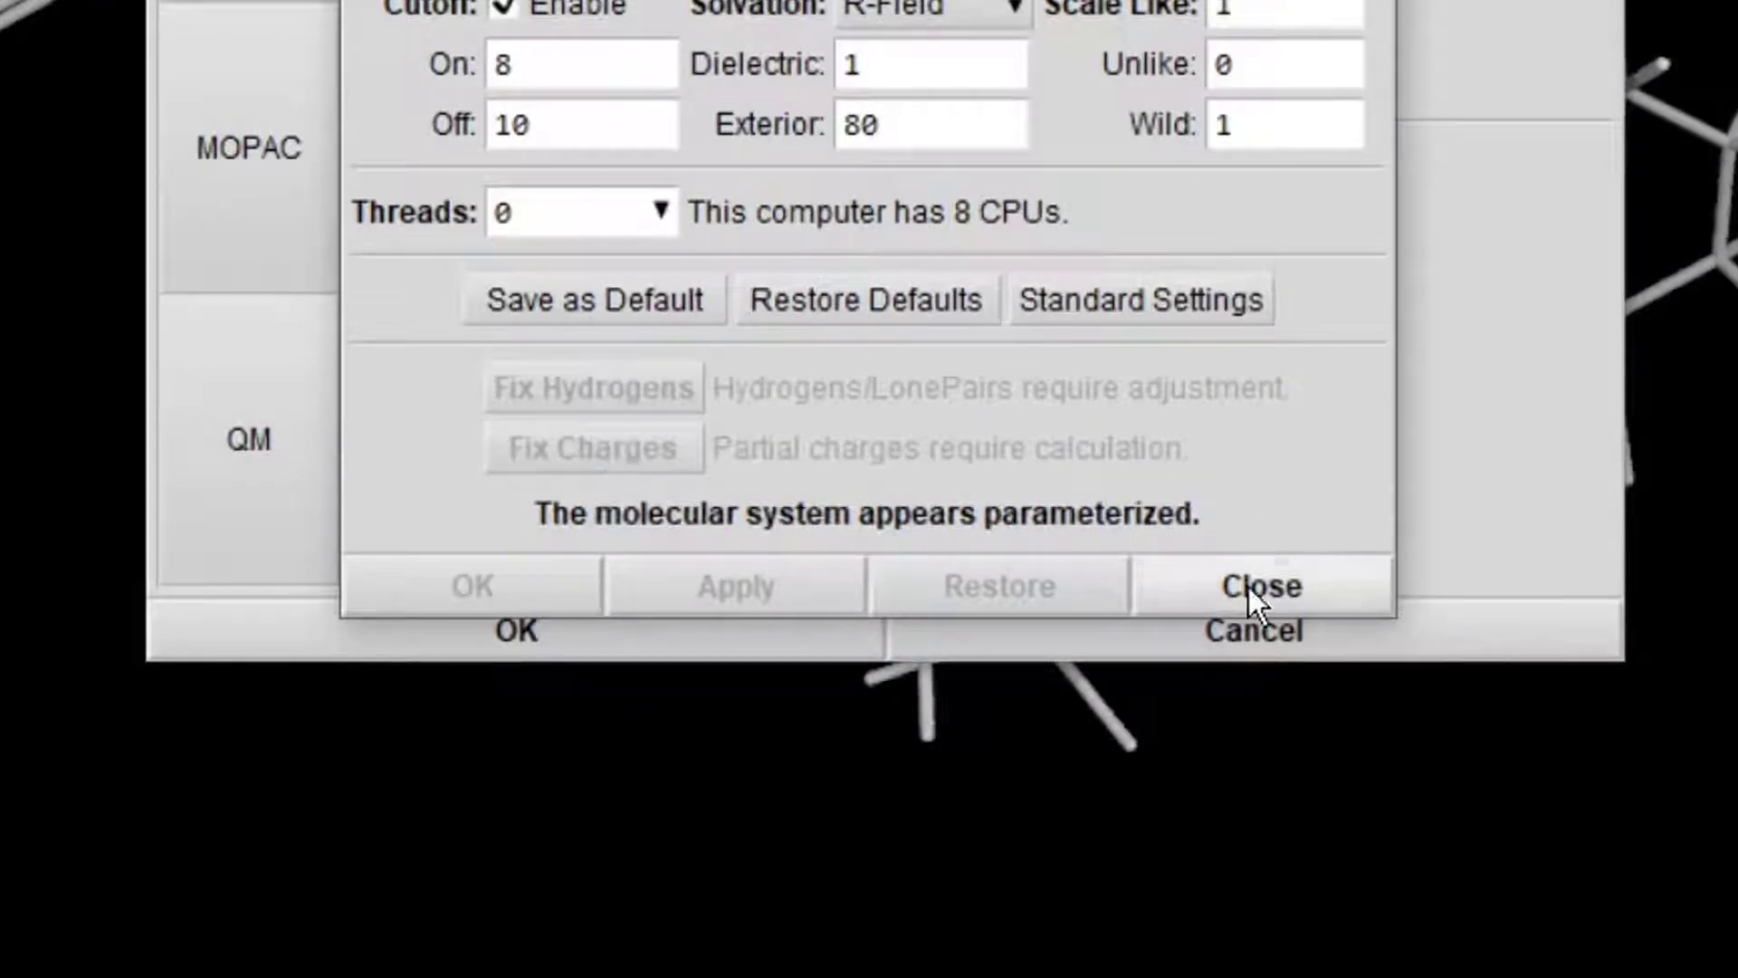
{"action": "left_click", "coordinate": [1257, 585]}
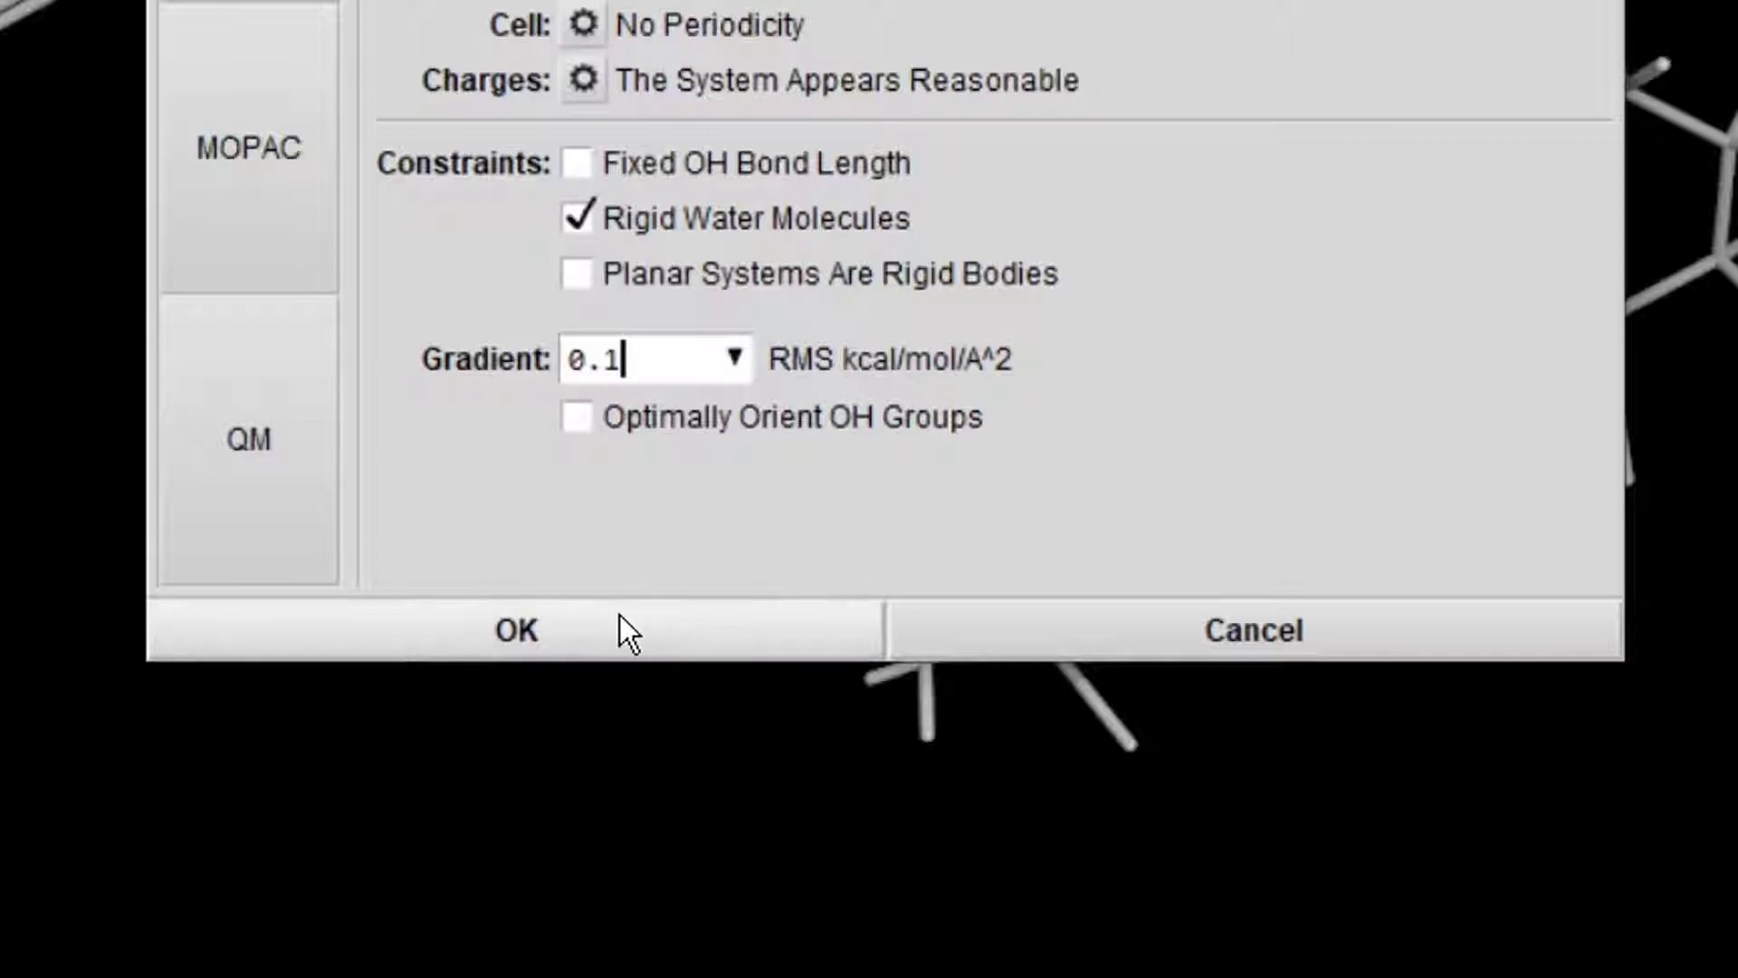
Run the energy minimization on the ligand, then open the File menu.
{"action": "left_click", "coordinate": [514, 630]}
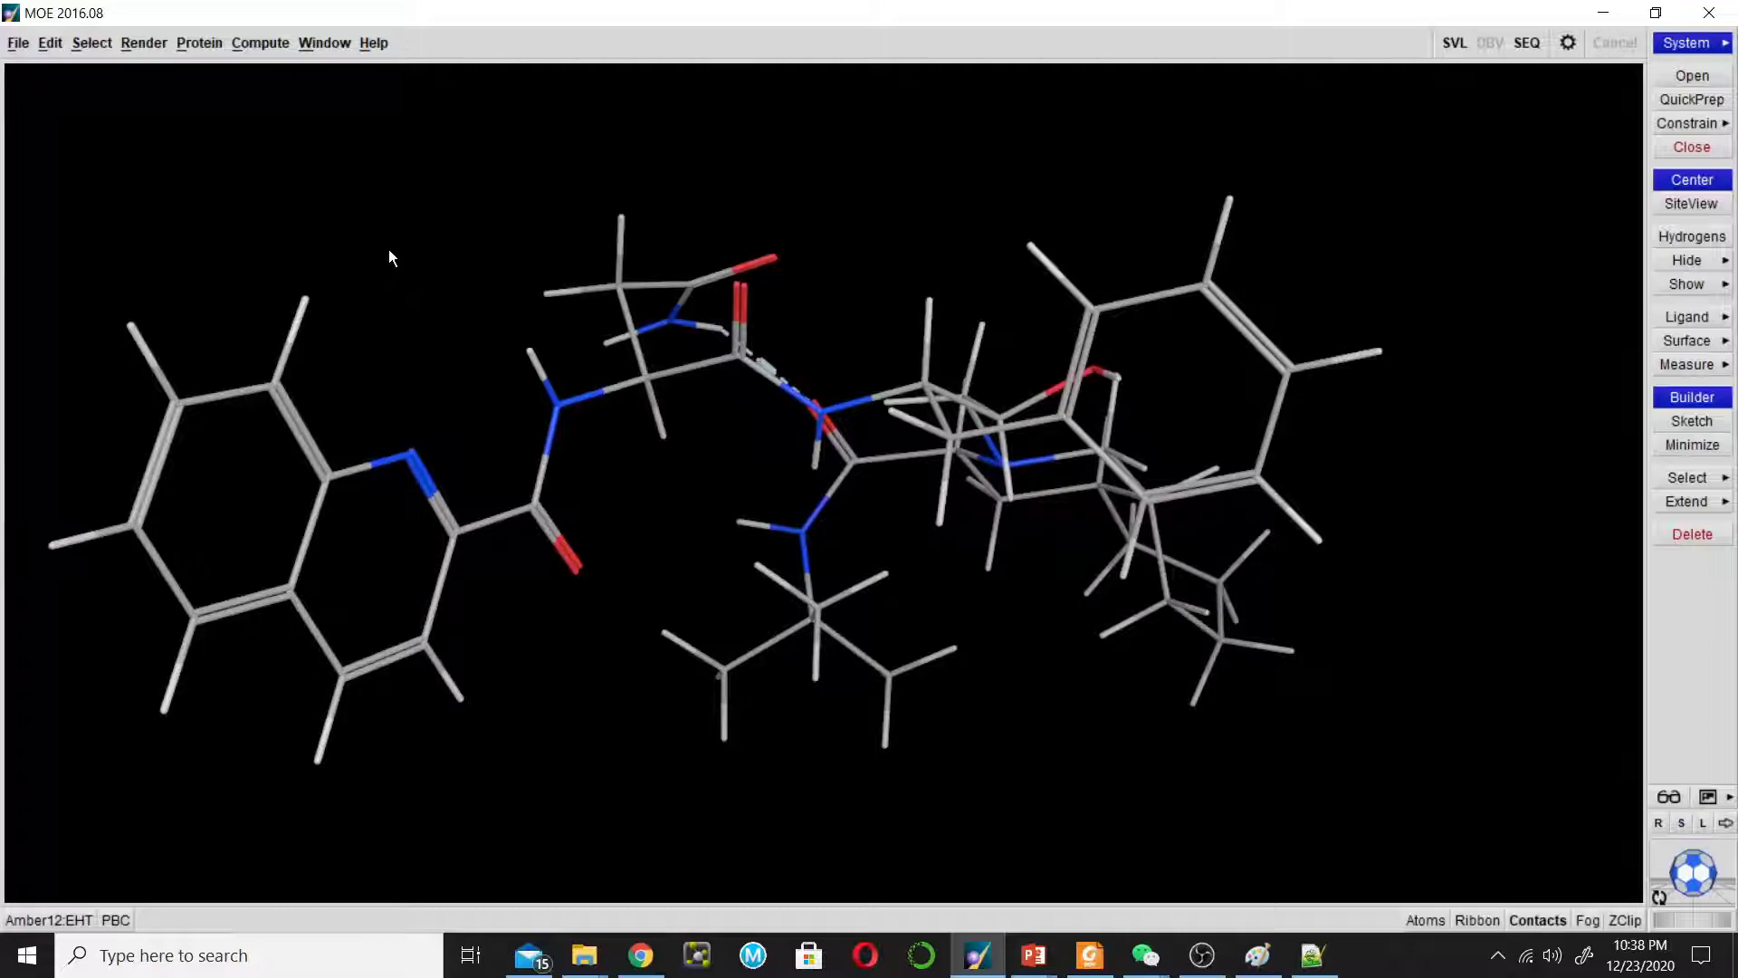
{"action": "left_click", "coordinate": [19, 42]}
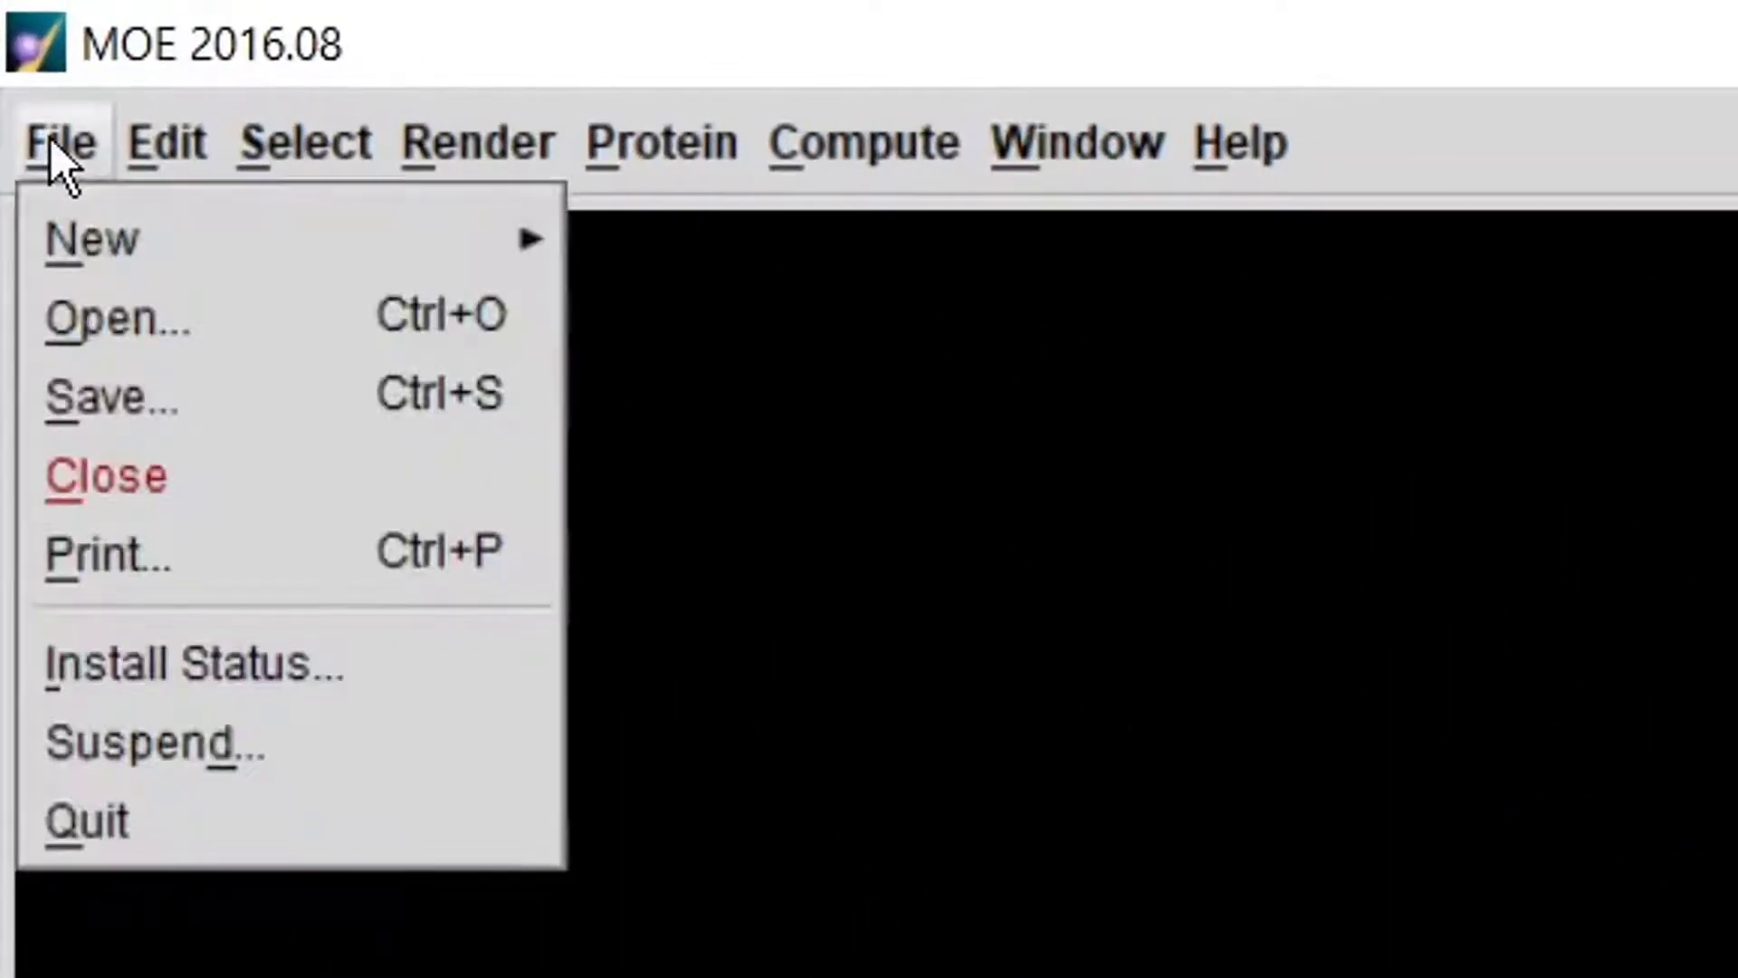
{"action": "mouse_move", "coordinate": [95, 236]}
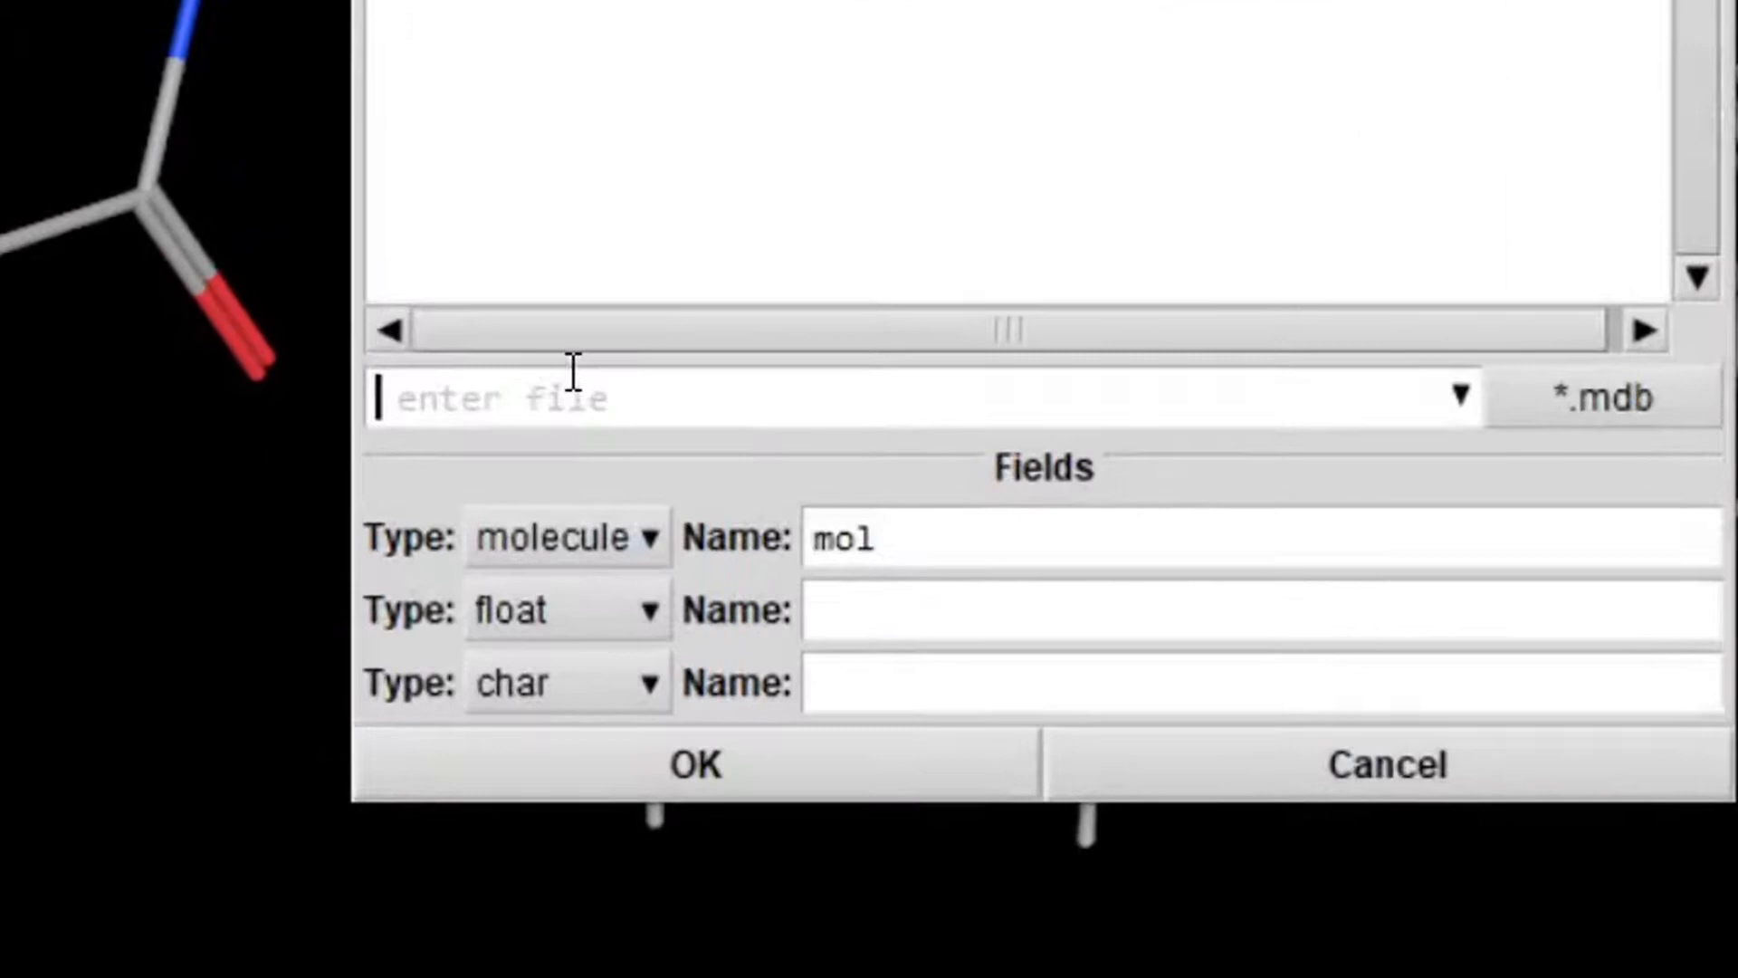
{"action": "mouse_move", "coordinate": [577, 396]}
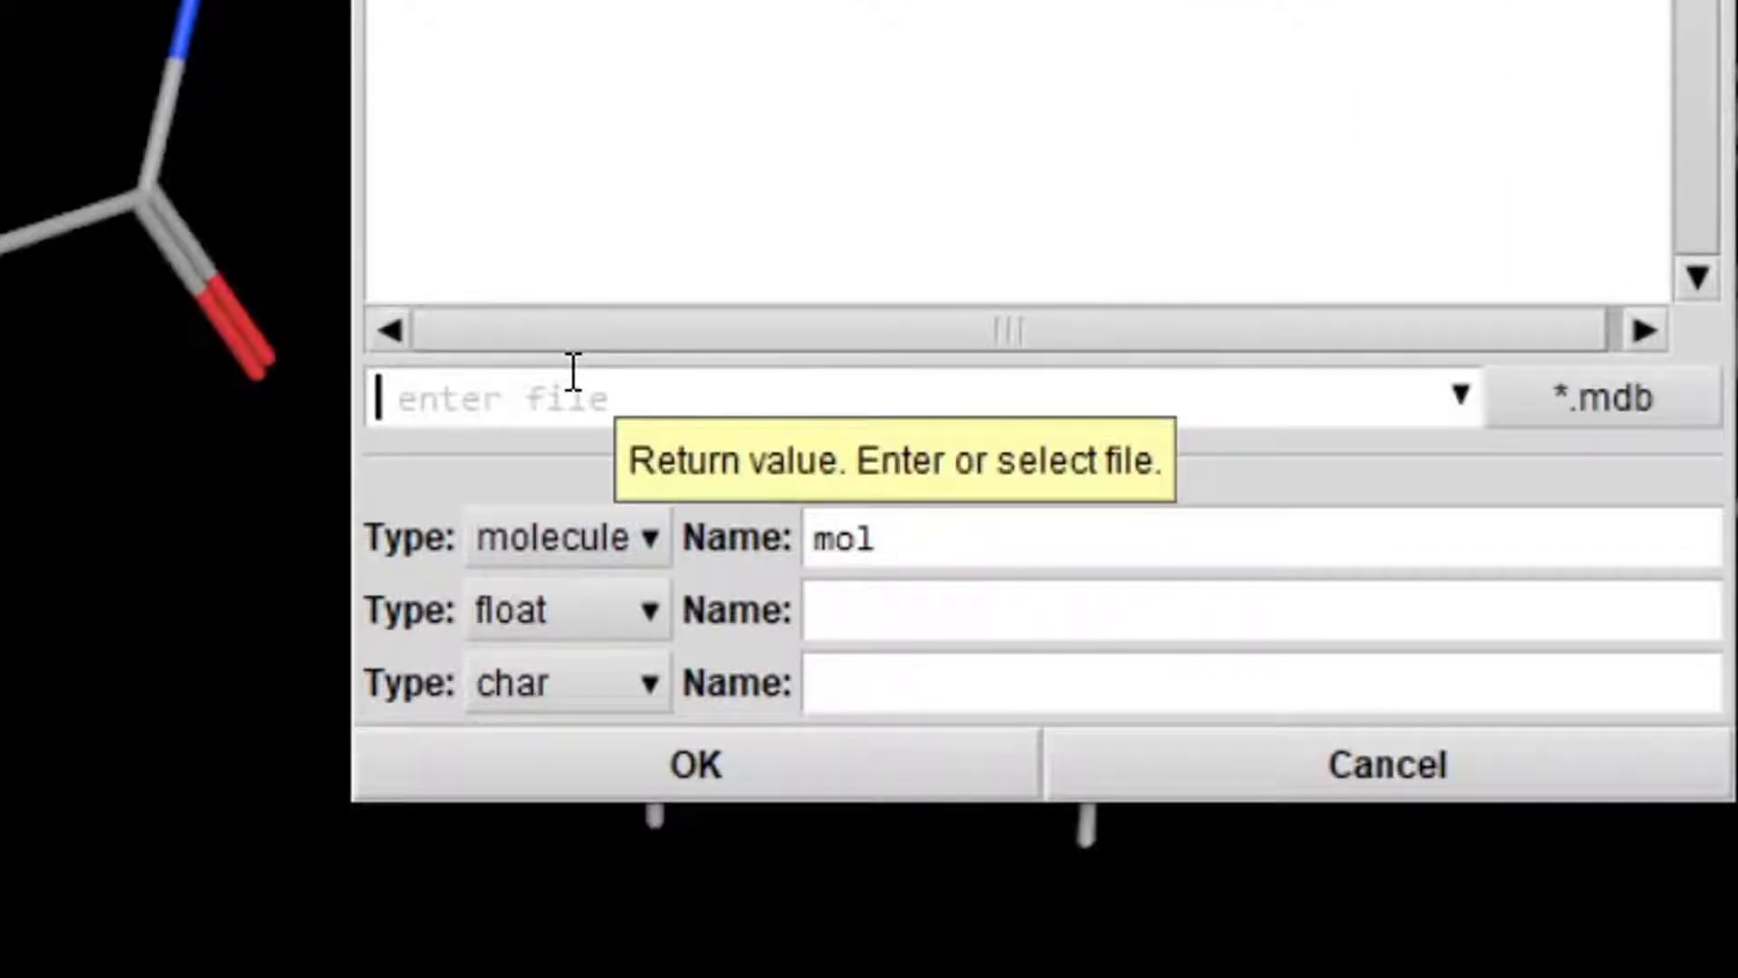
Name the new database seq-ligand.mdb, keep the mol field, and create it.
{"action": "type", "text": "seq-"}
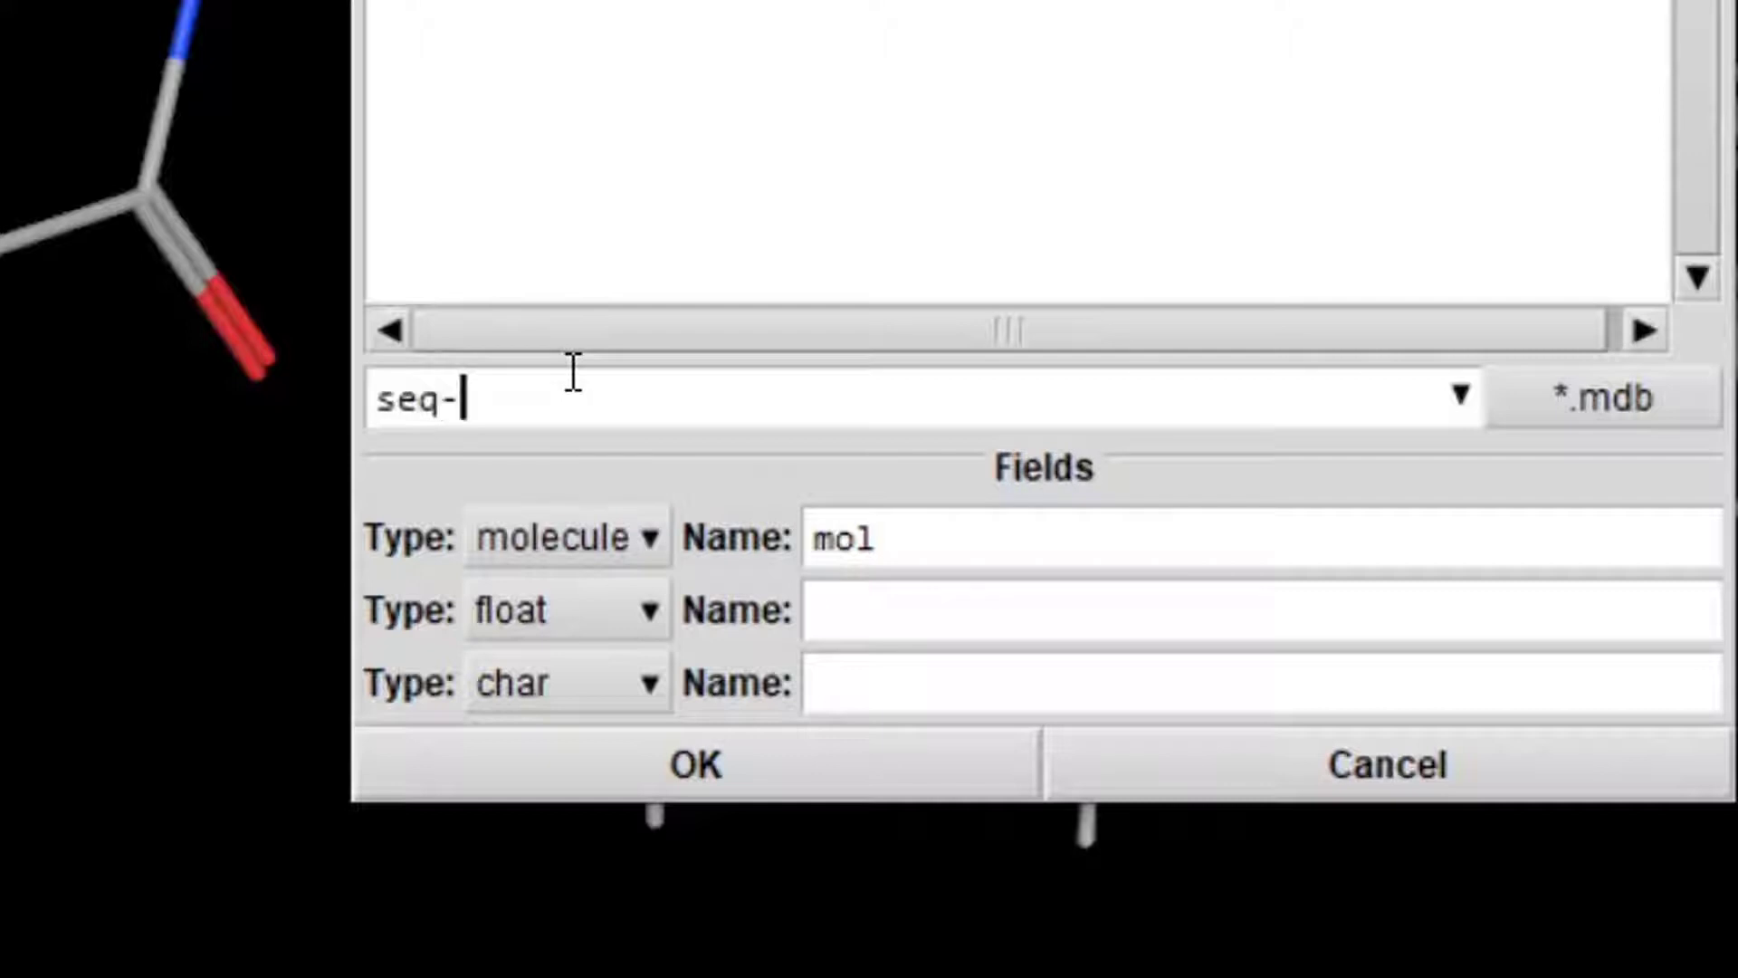
{"action": "type", "text": "ligand"}
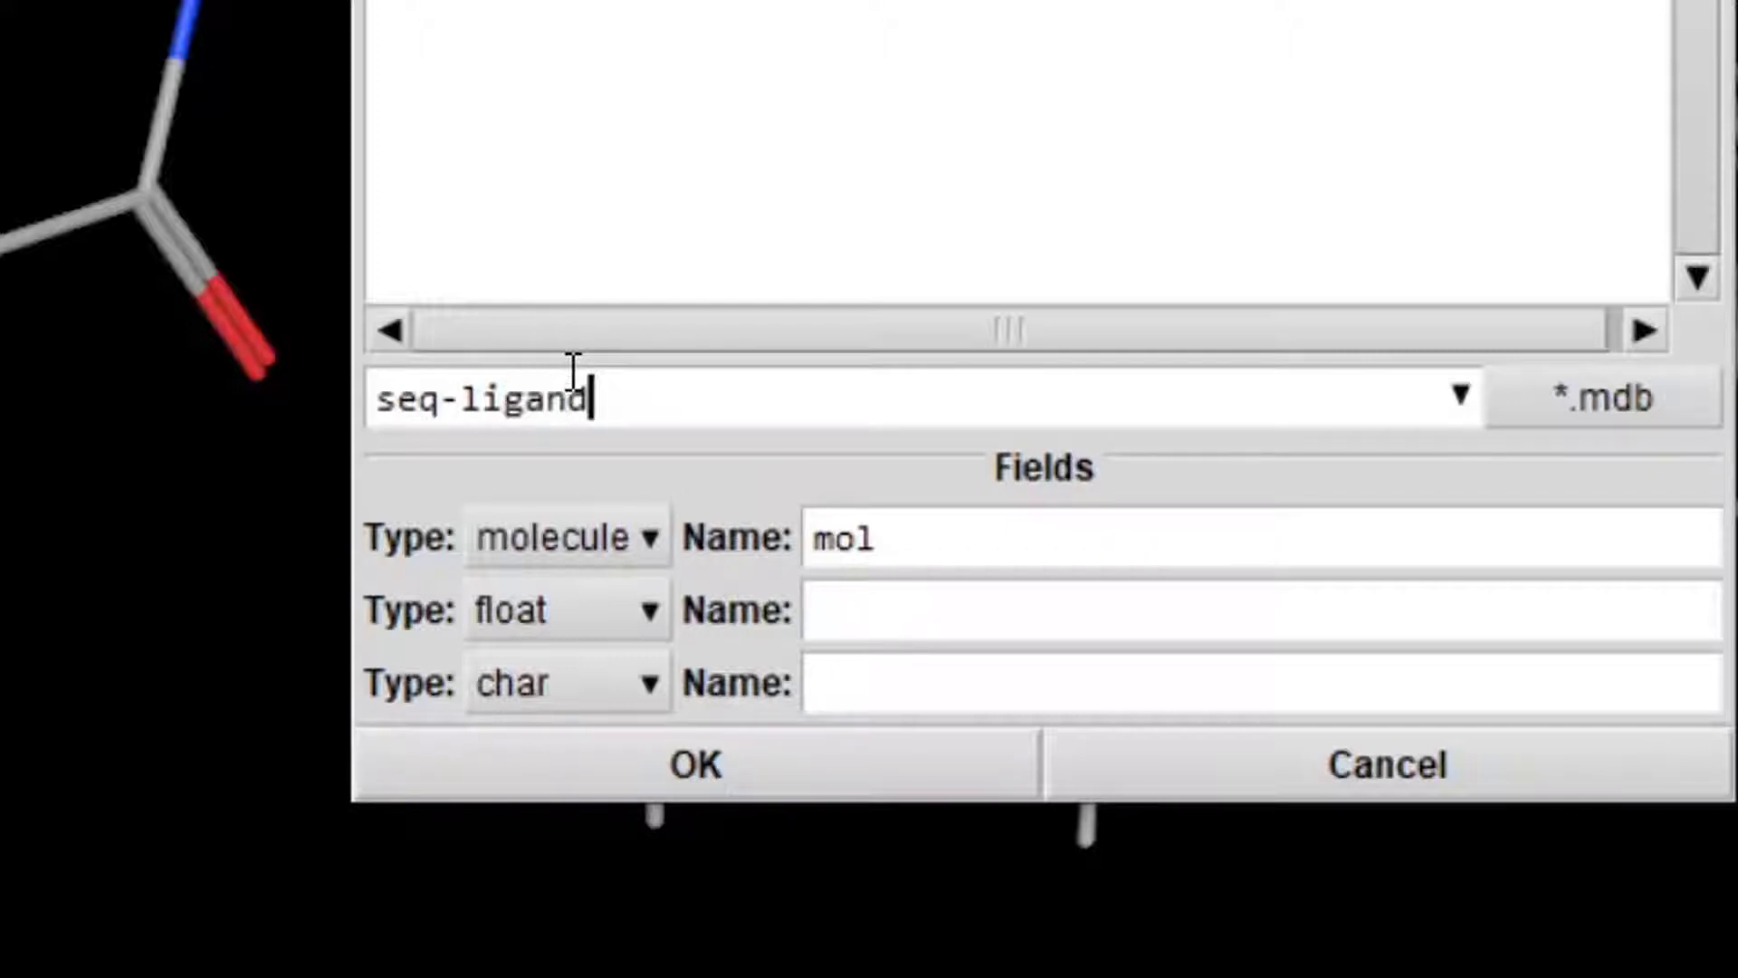
{"action": "type", "text": "."}
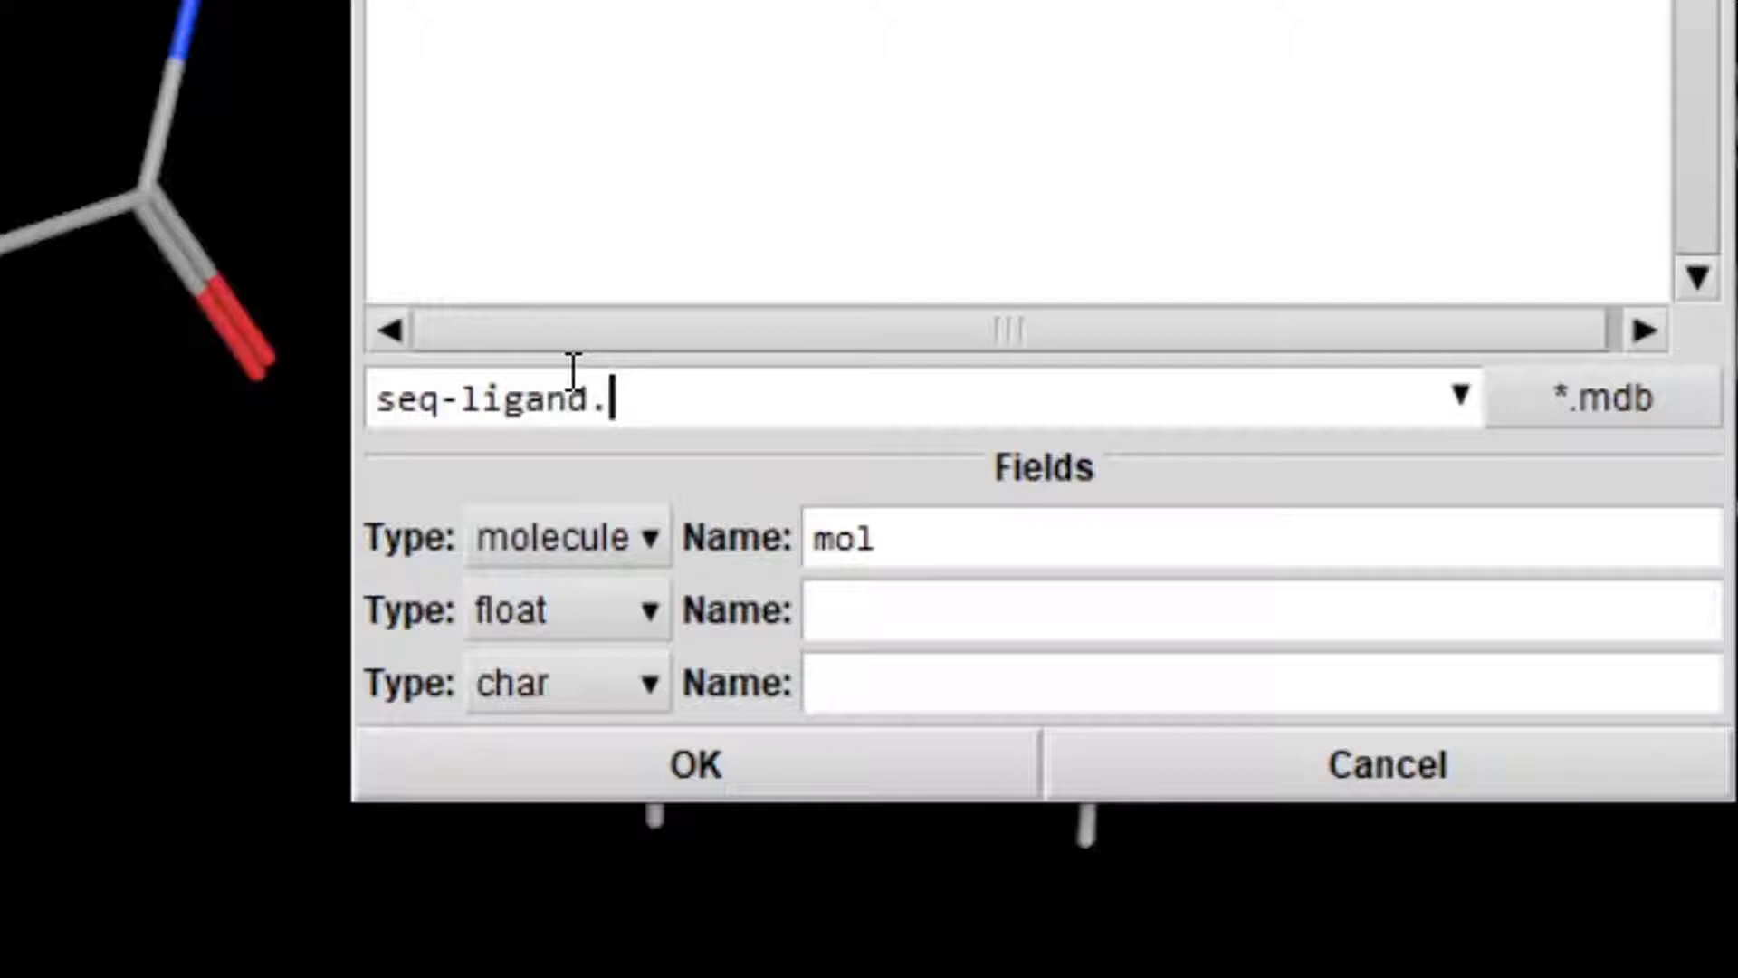
{"action": "type", "text": "mdb"}
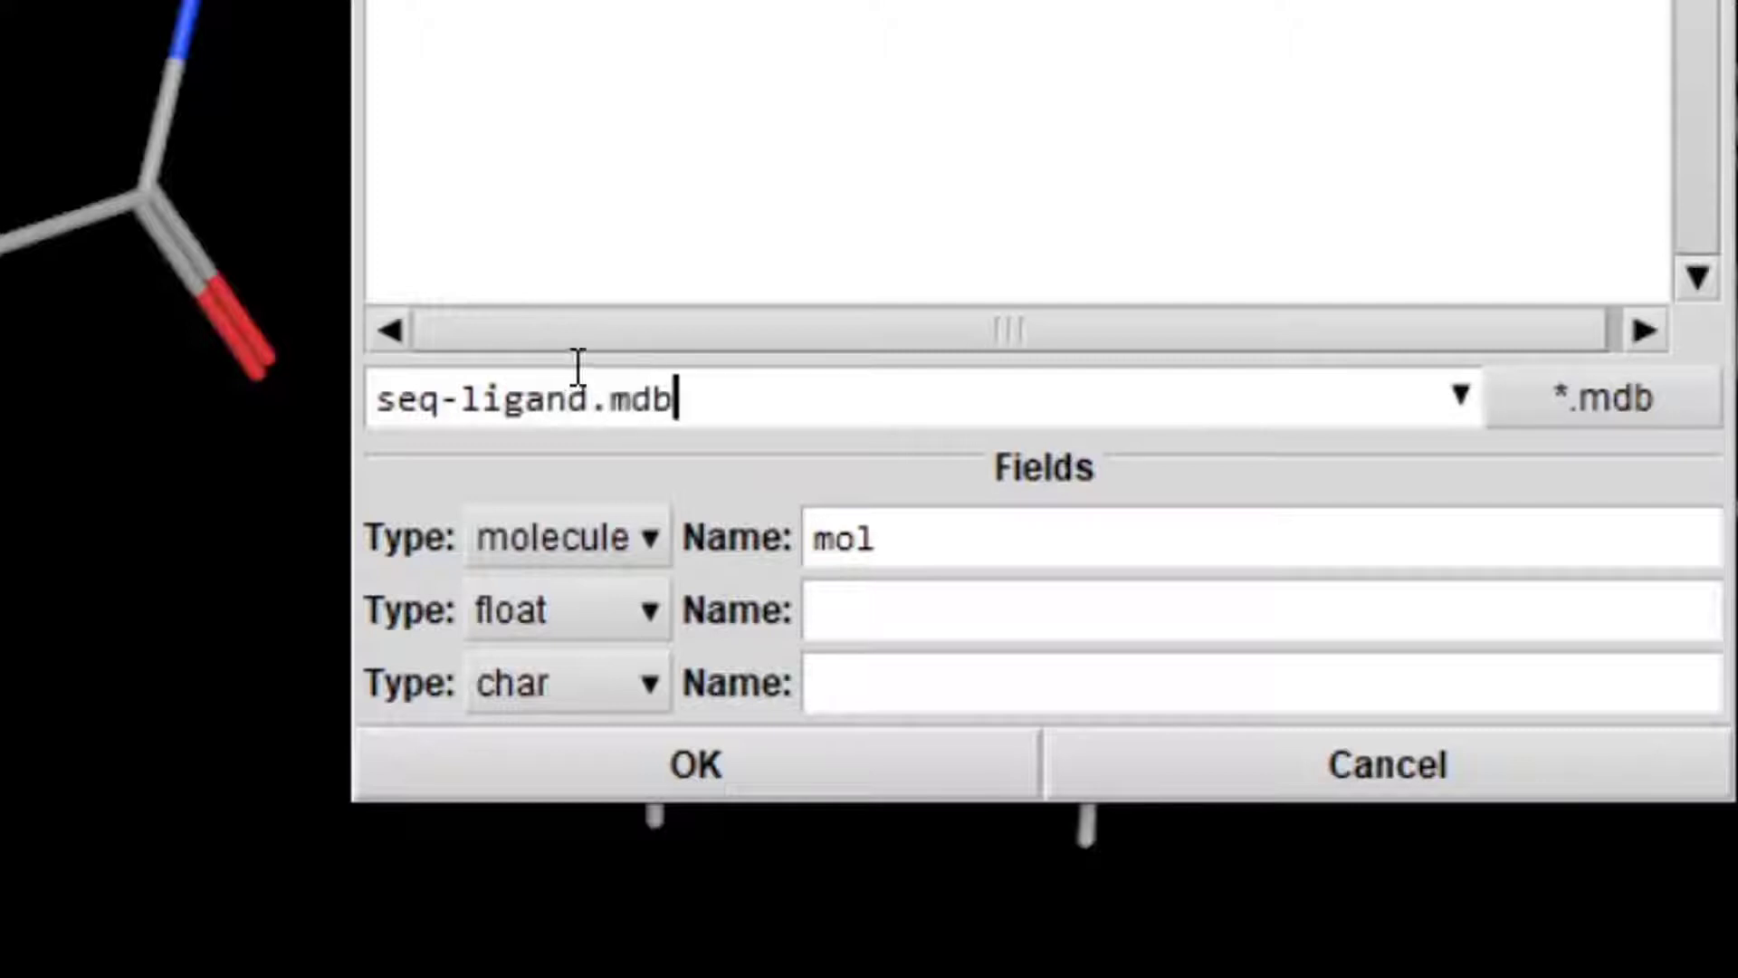
{"action": "mouse_move", "coordinate": [720, 415]}
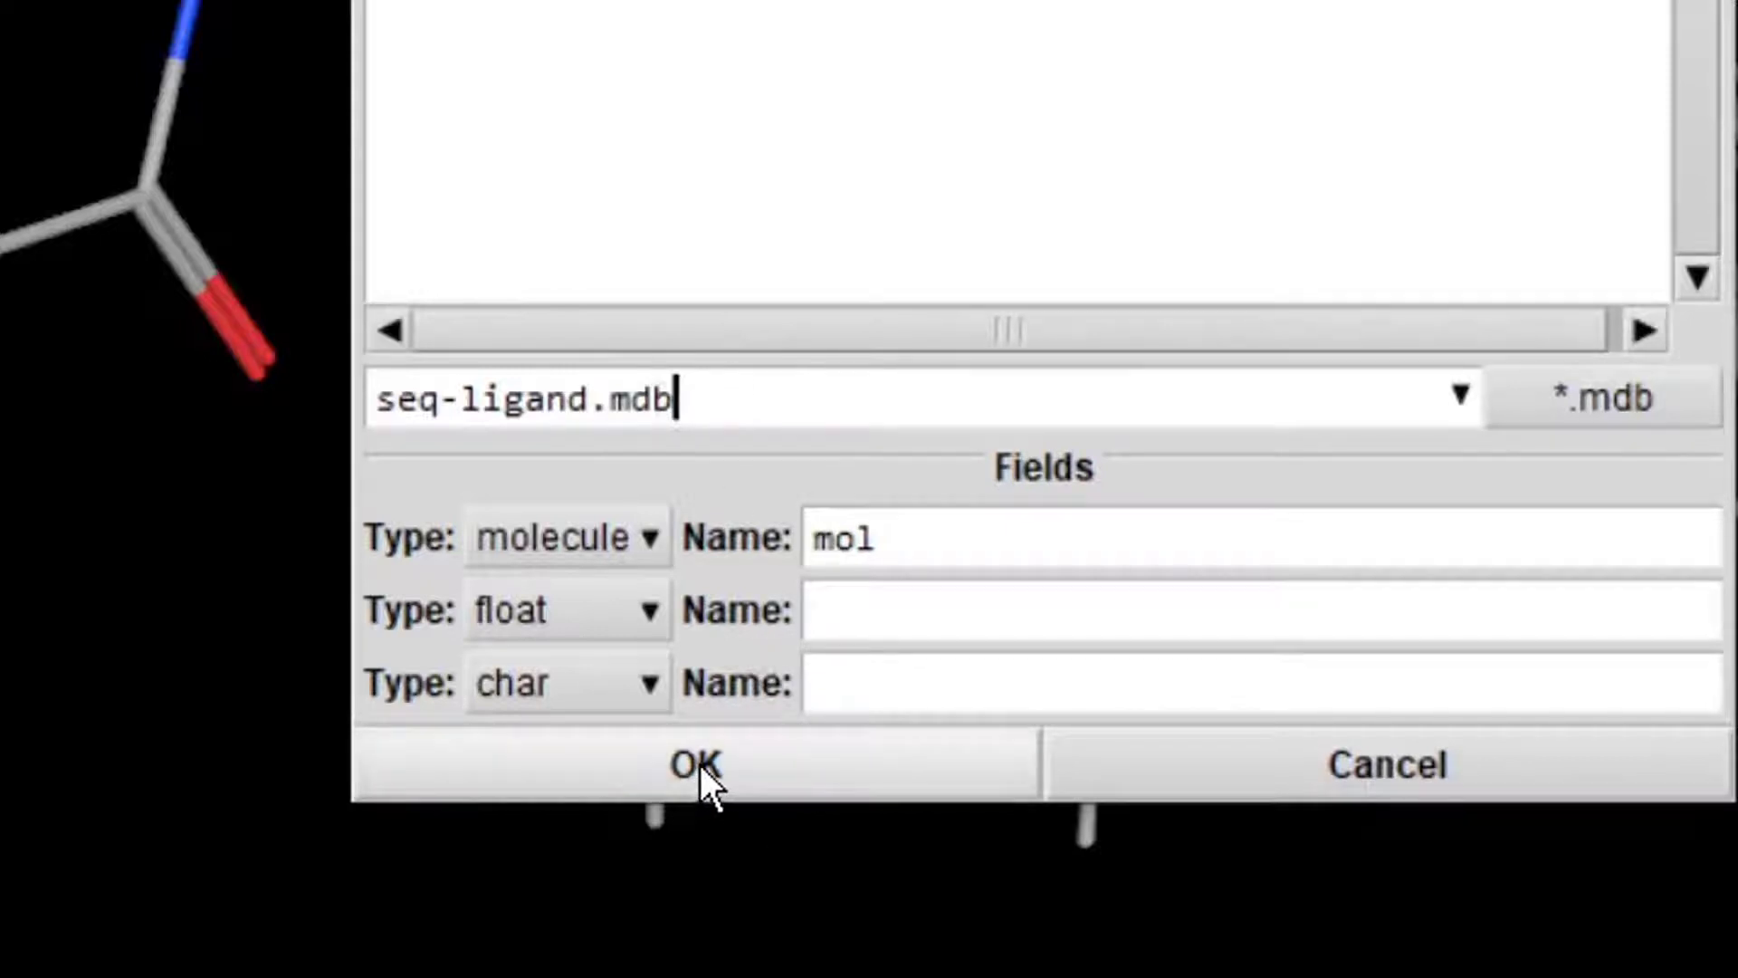
{"action": "left_click", "coordinate": [692, 762]}
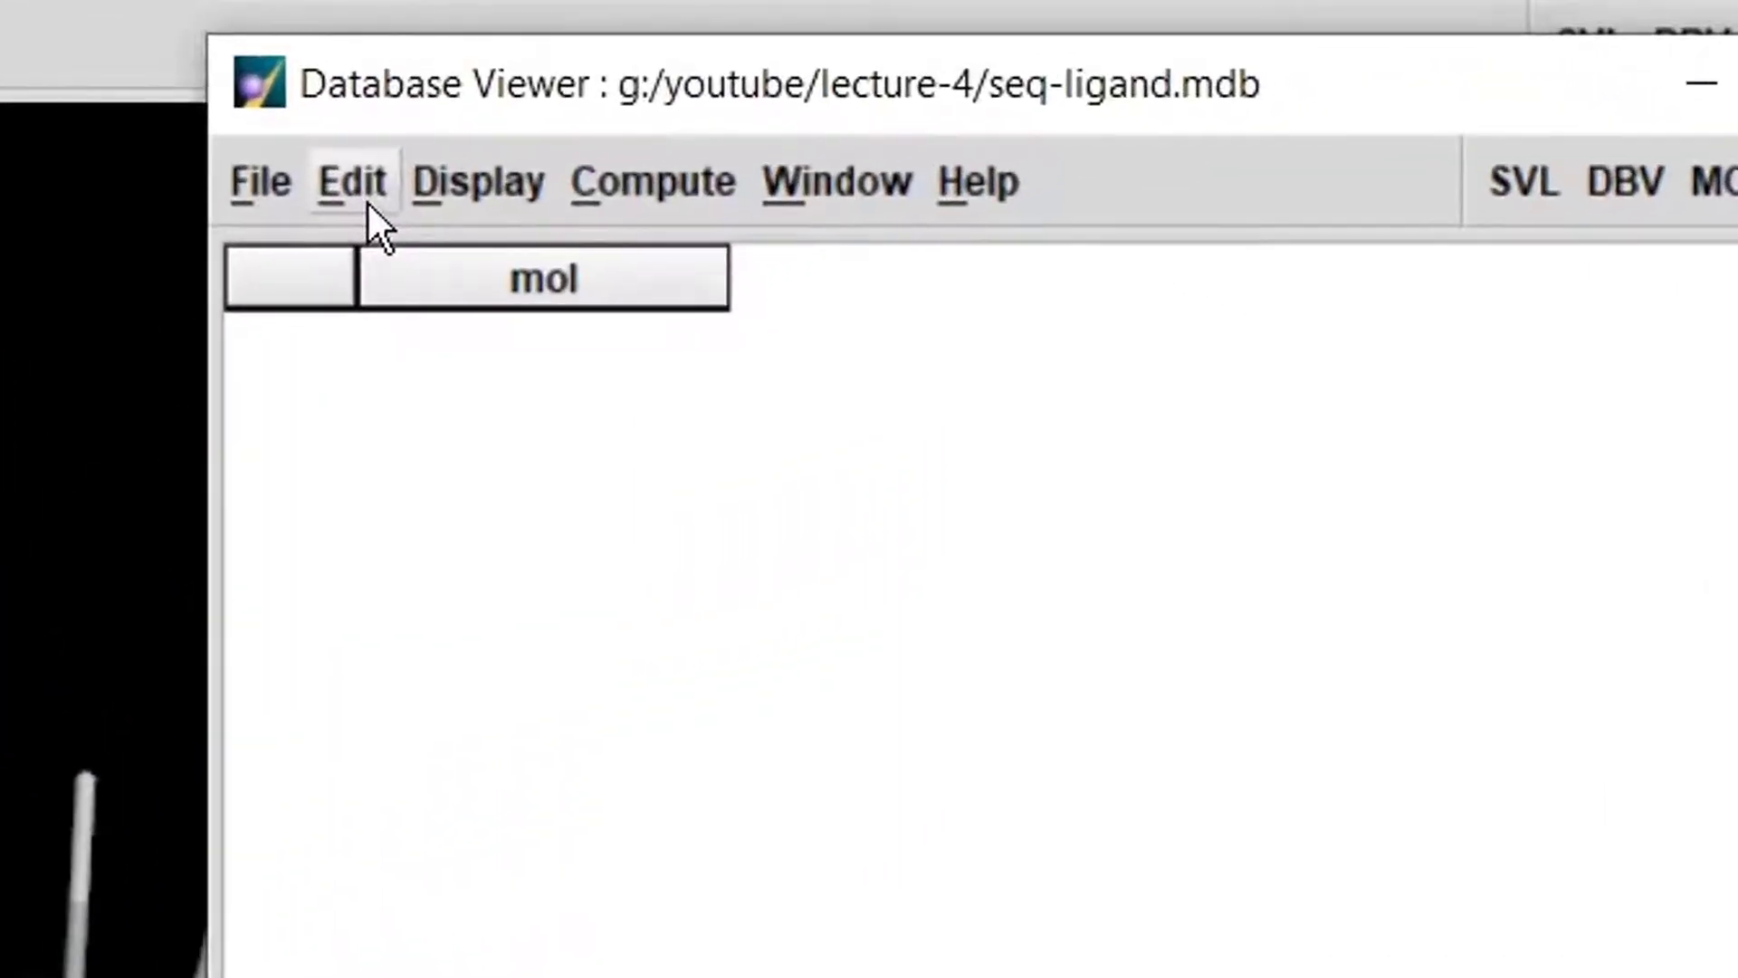
Add the minimized ligand as a new entry in the mol field of seq-ligand.mdb.
{"action": "left_click", "coordinate": [350, 181]}
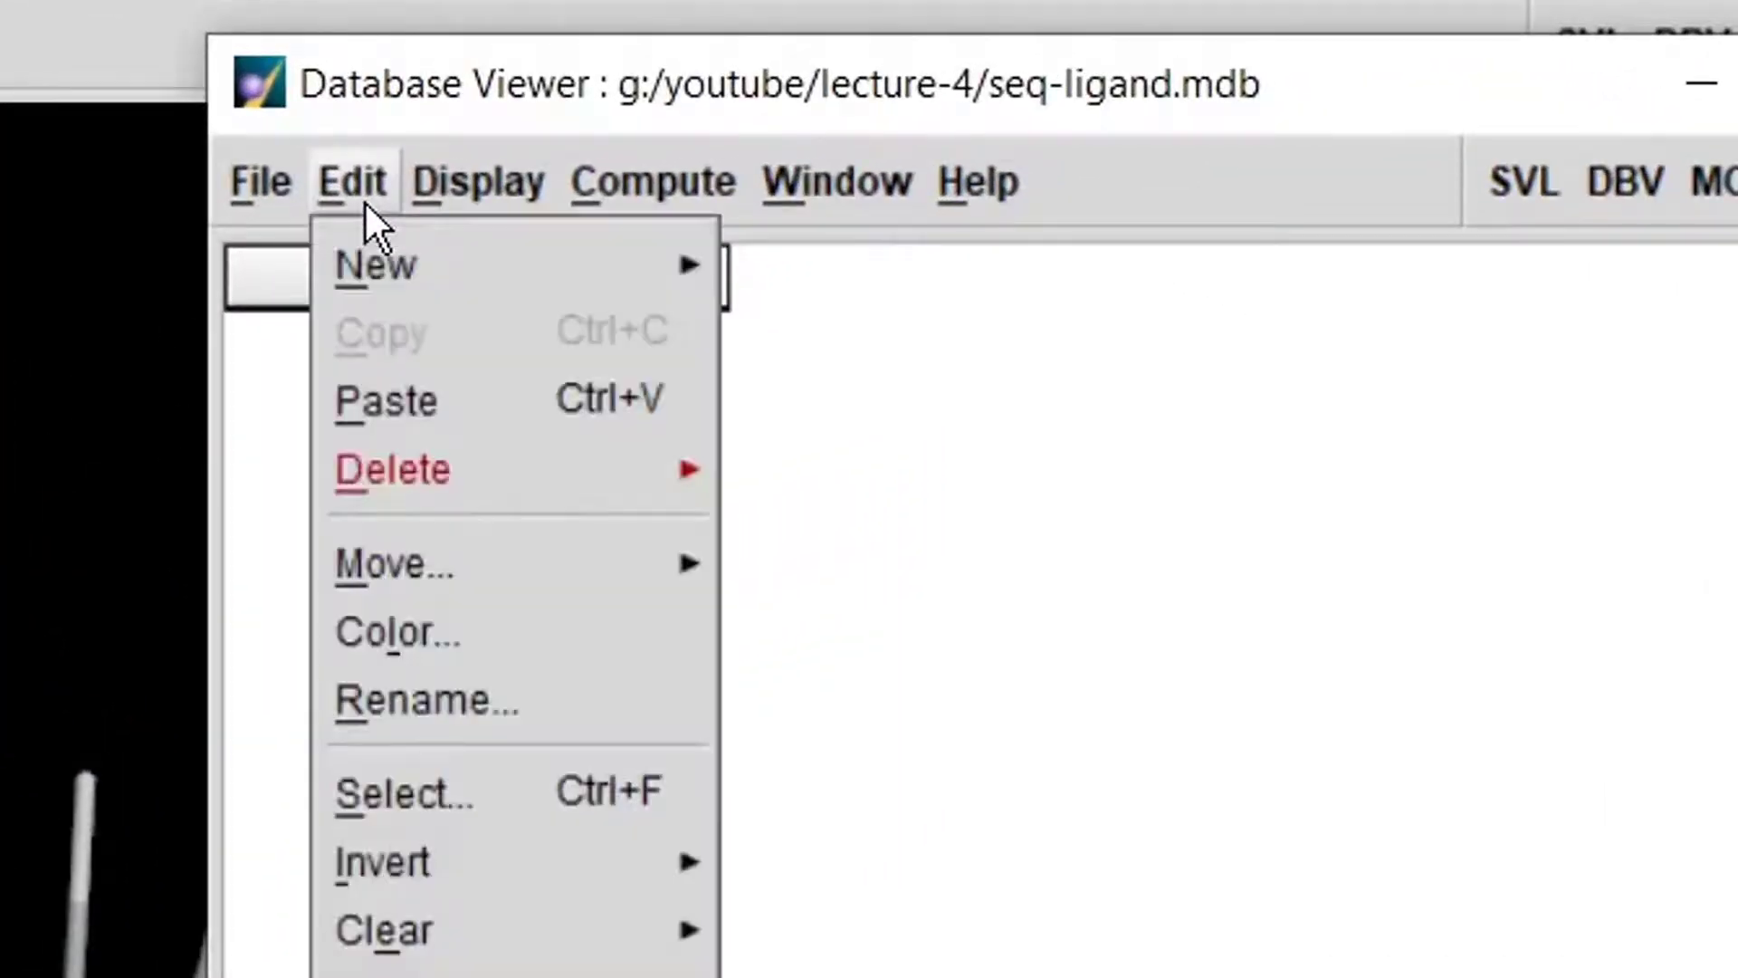
{"action": "mouse_move", "coordinate": [377, 264]}
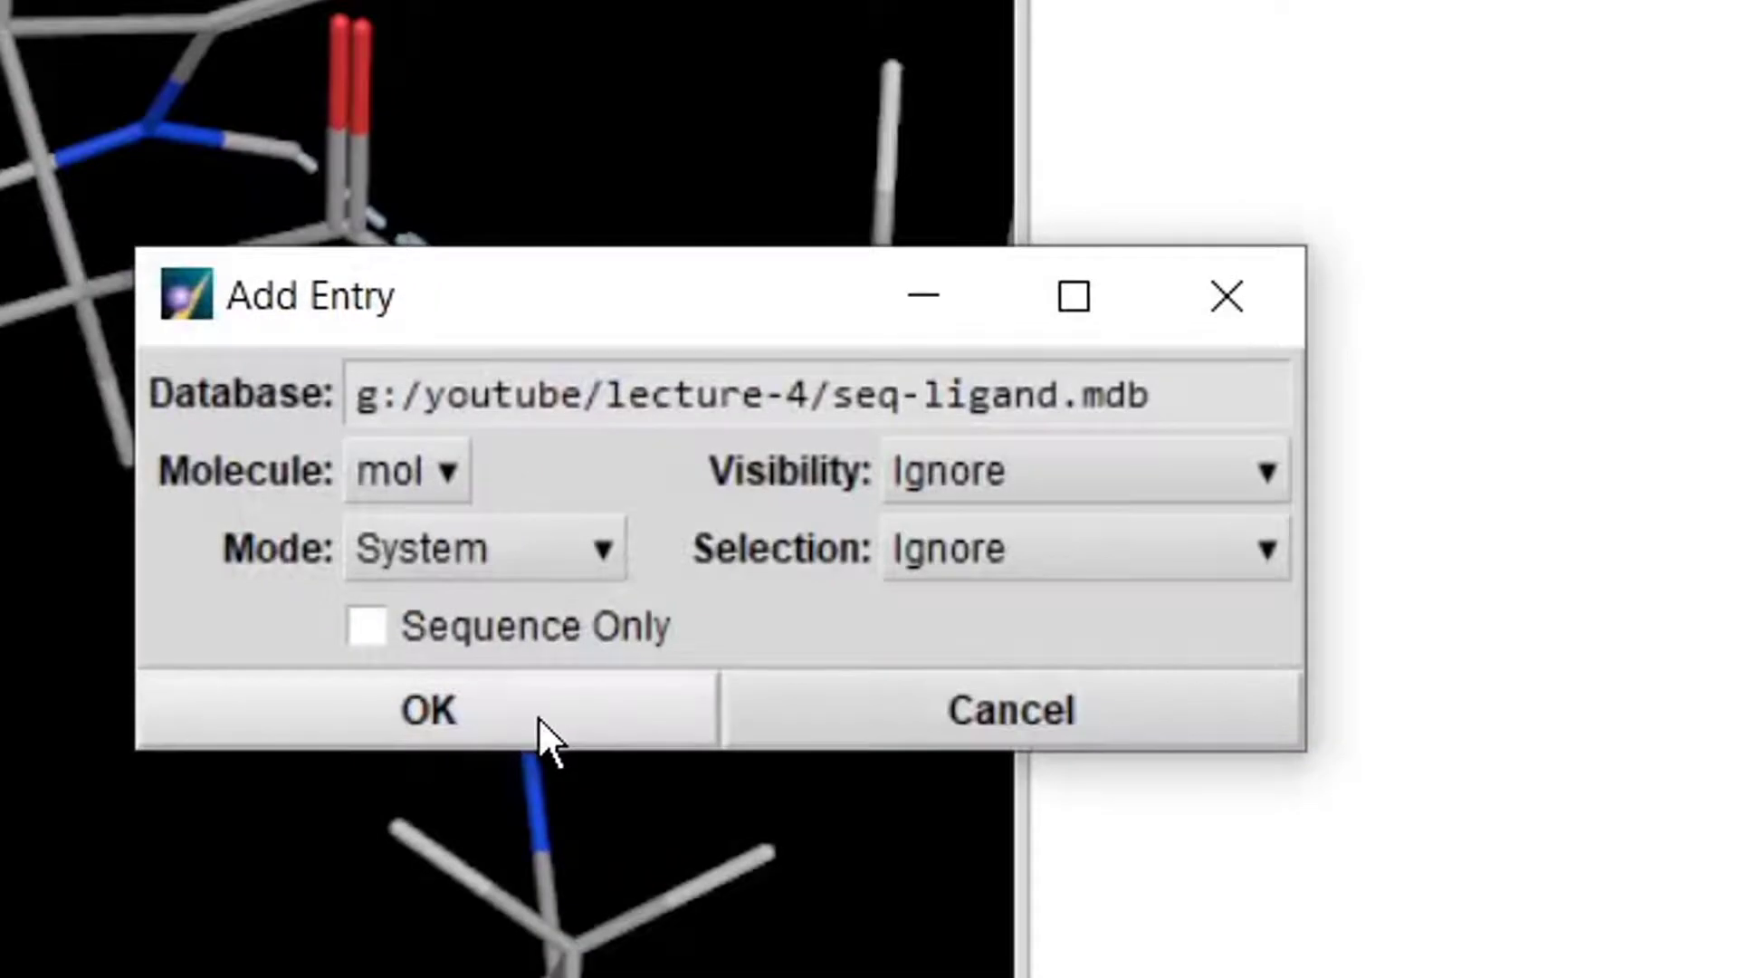
{"action": "left_click", "coordinate": [426, 710]}
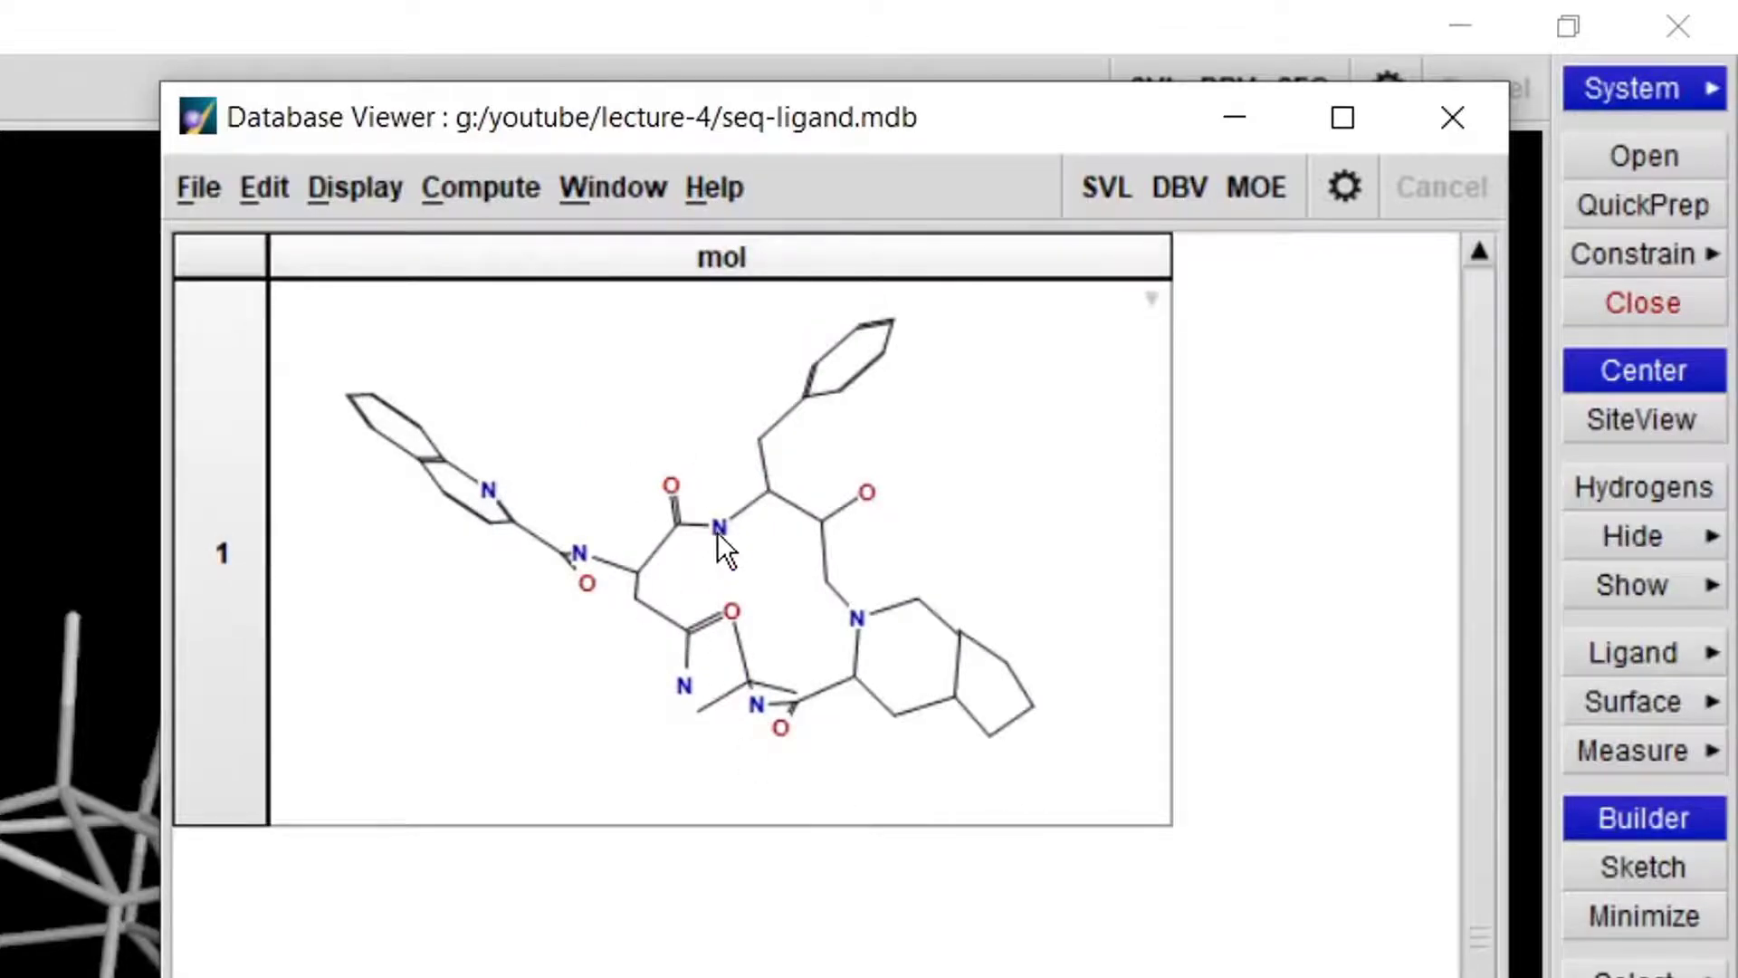
{"action": "mouse_move", "coordinate": [693, 515]}
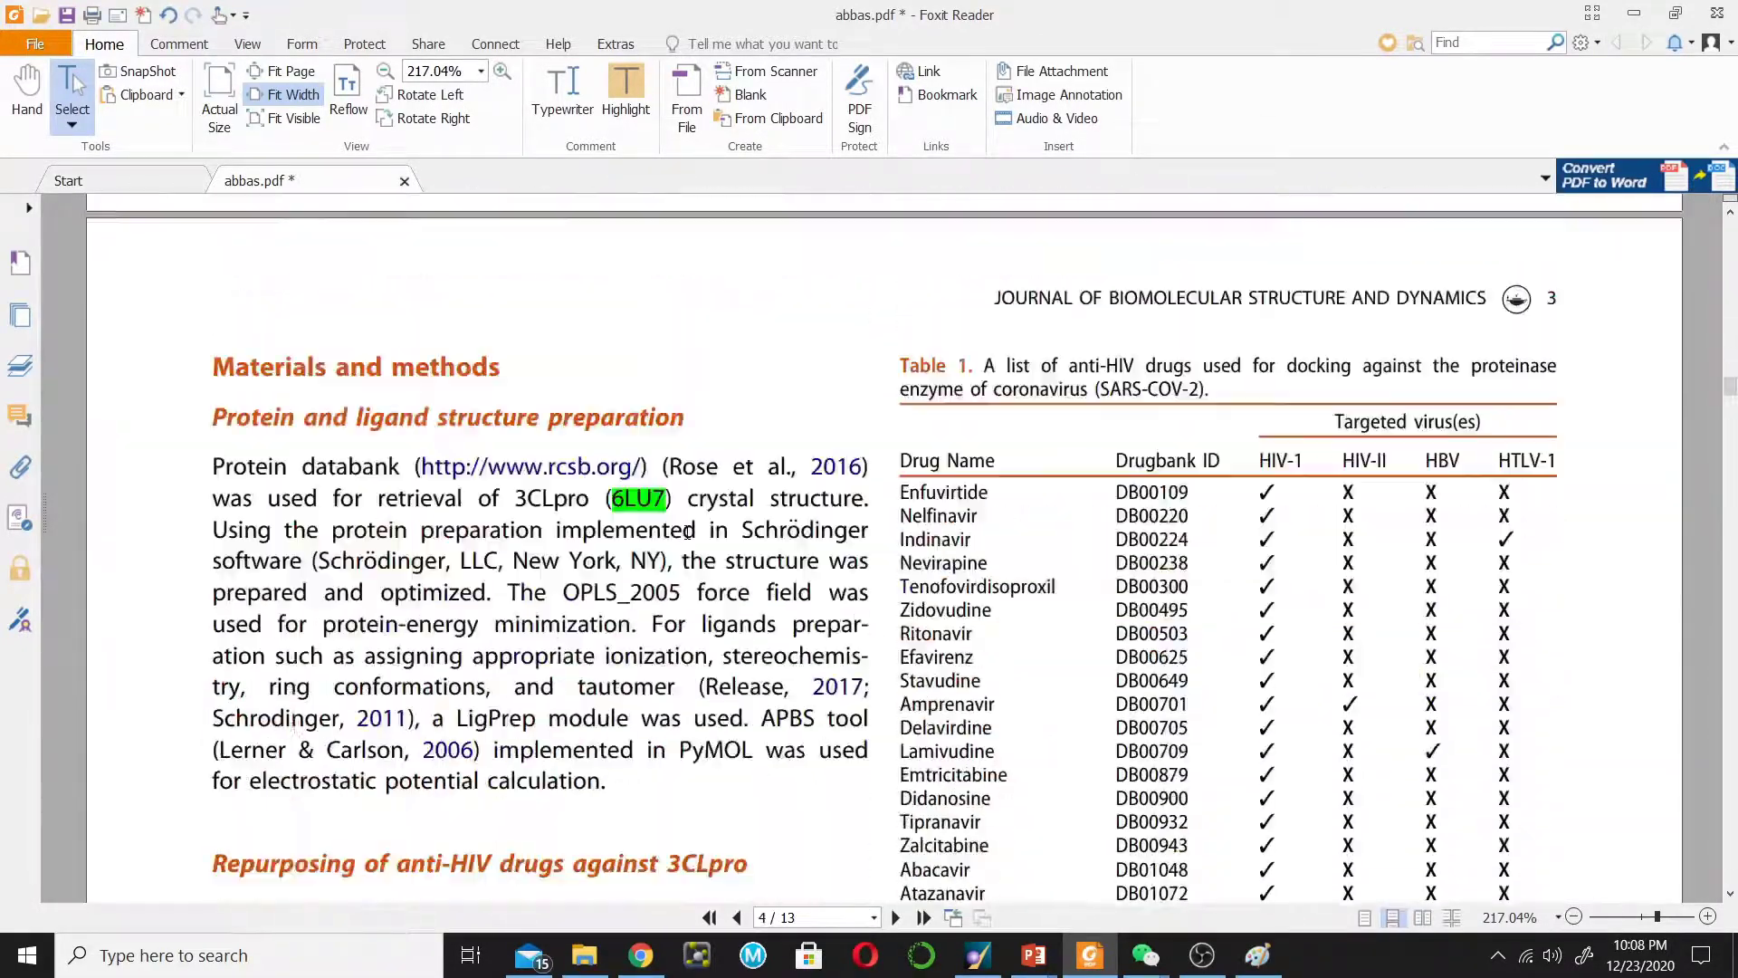
Scroll page 4 of abbas.pdf down to the Saquinavir row in Table 1.
{"action": "scroll", "scroll_direction": "down", "scroll_amount": 3}
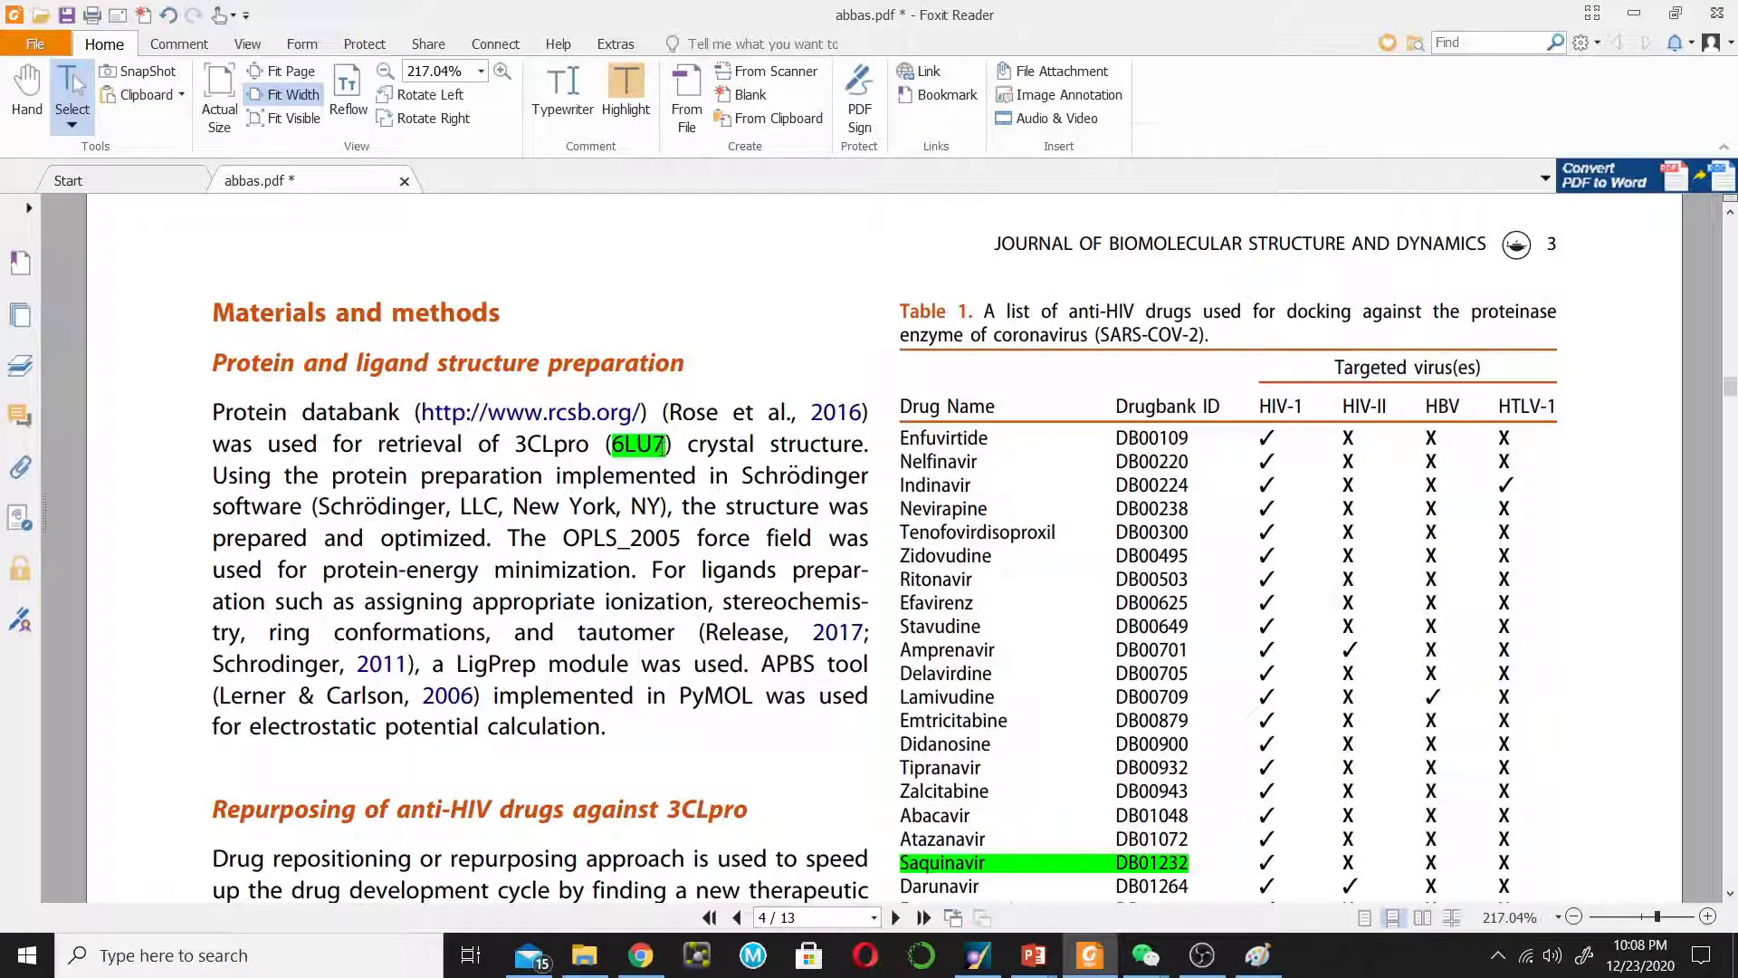
{"action": "scroll", "scroll_direction": "down", "scroll_amount": 3}
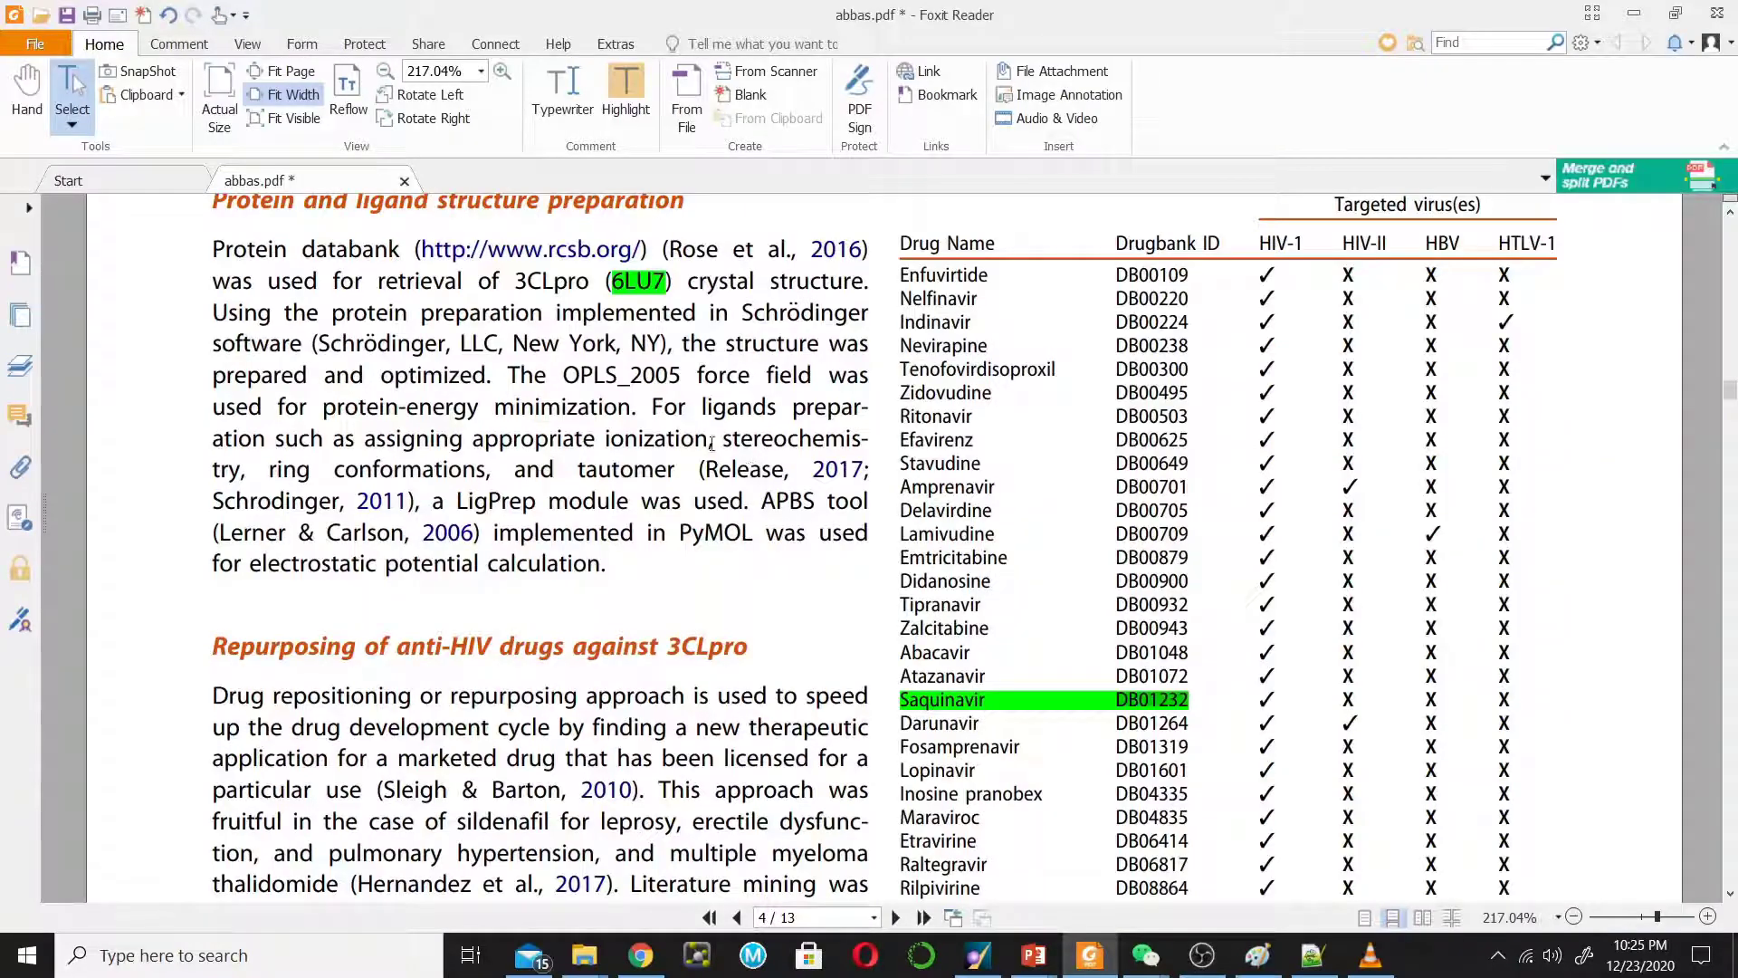